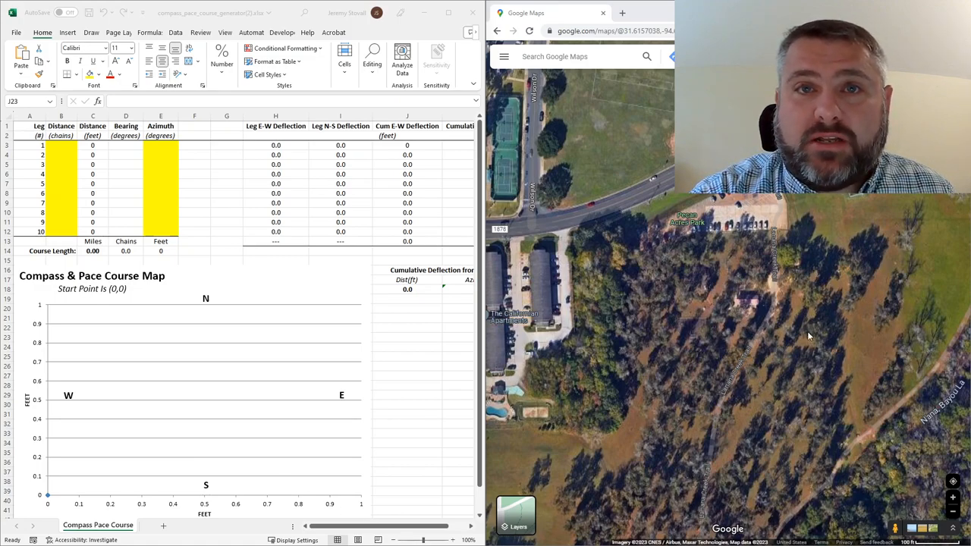
pyautogui.moveTo(660, 226)
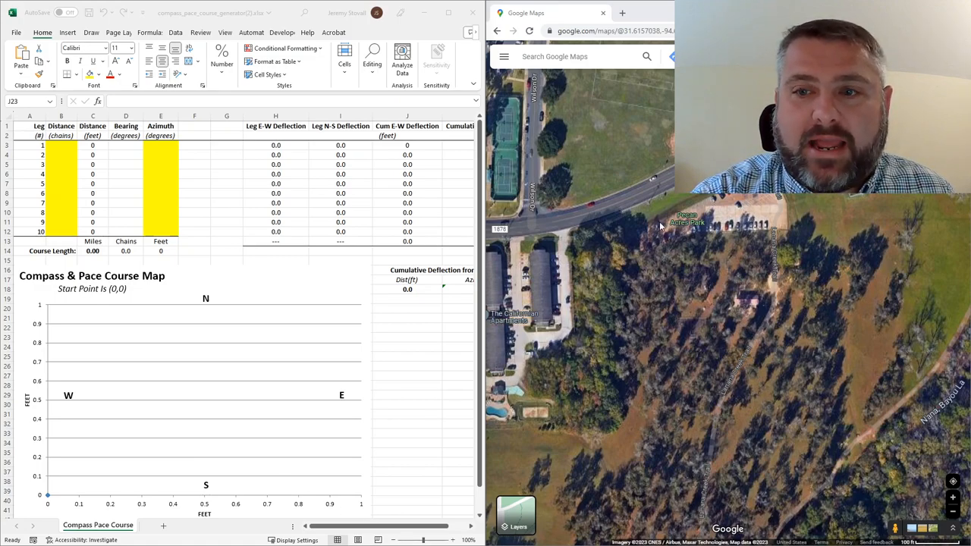
pyautogui.moveTo(796, 388)
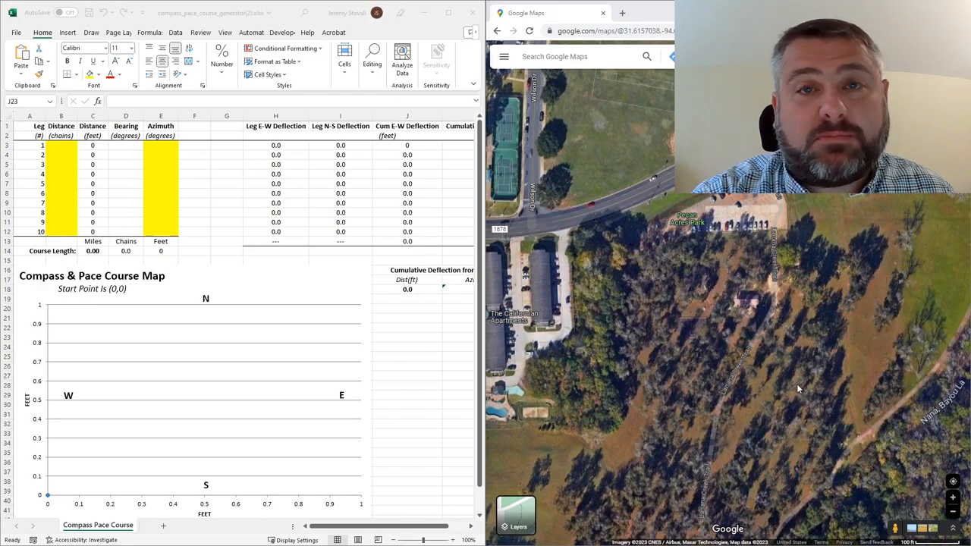
pyautogui.moveTo(731, 286)
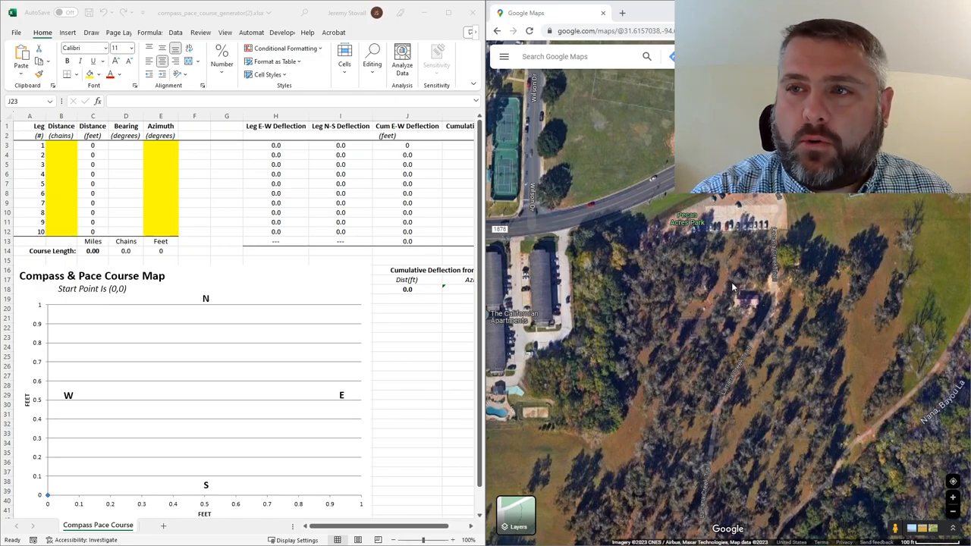
pyautogui.moveTo(643, 483)
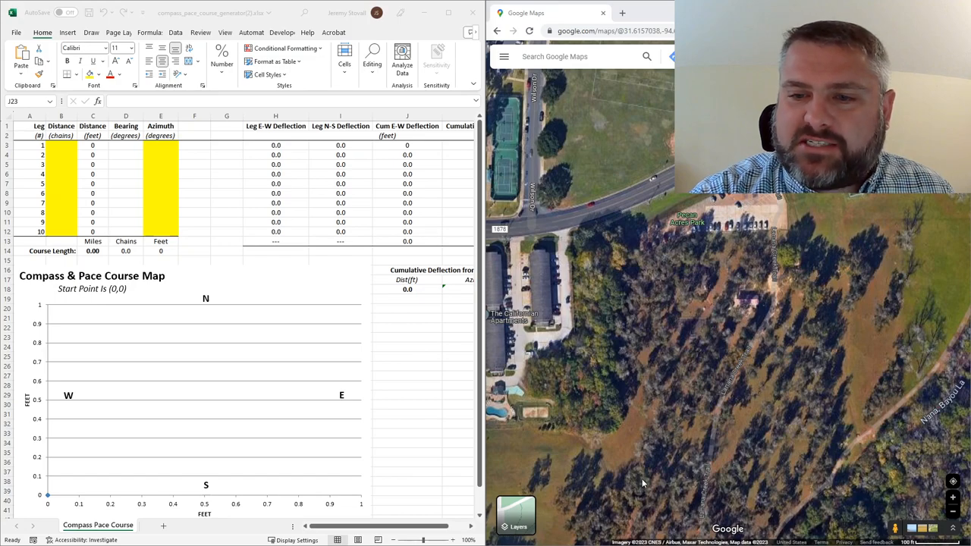
pyautogui.moveTo(681, 471)
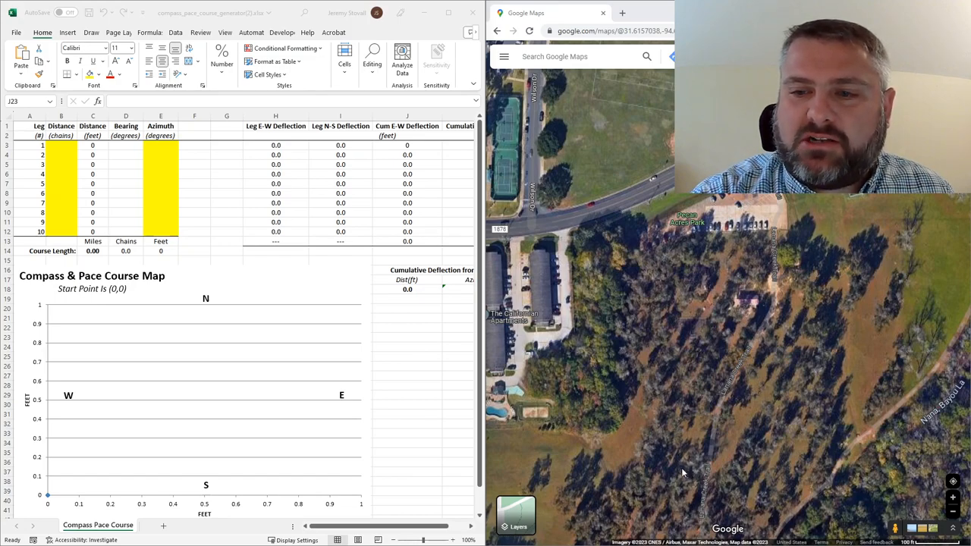
pyautogui.moveTo(749, 473)
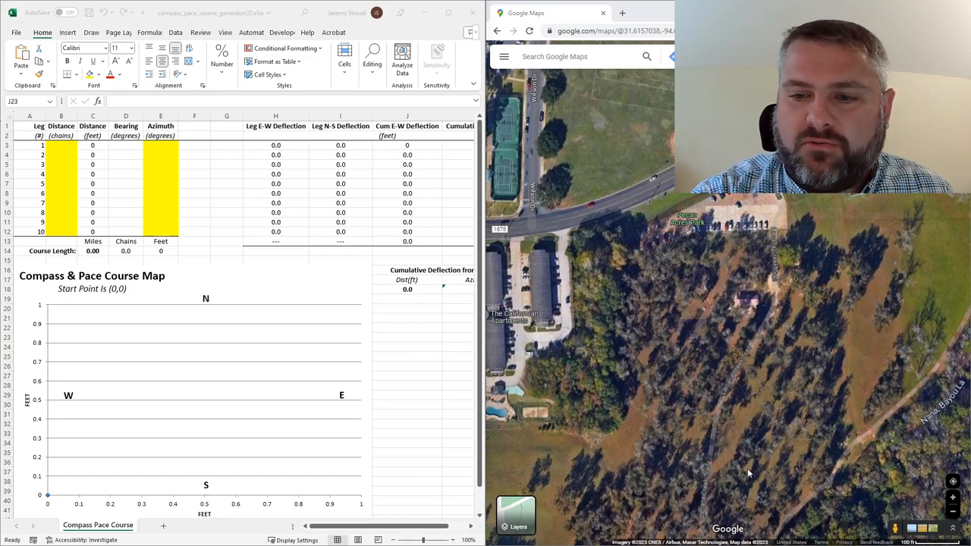
pyautogui.moveTo(842, 441)
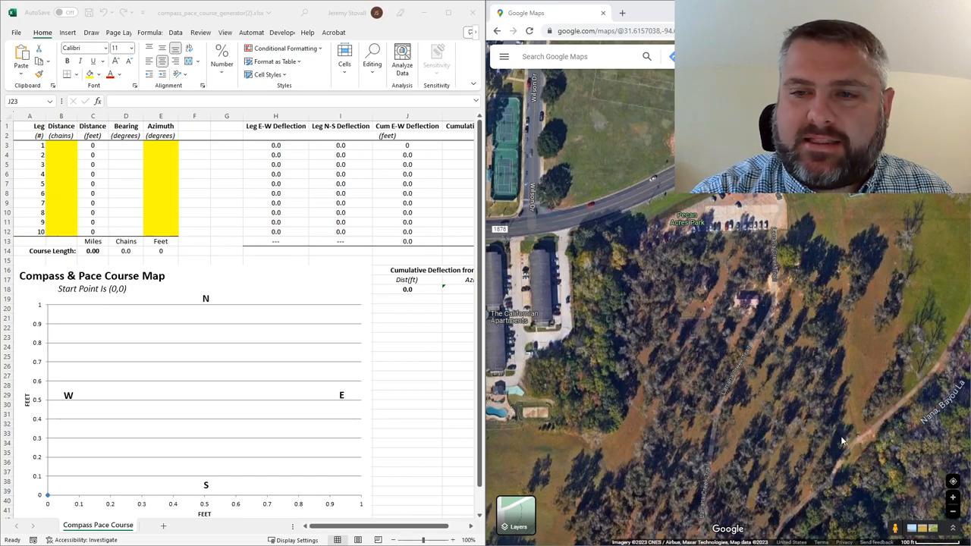
pyautogui.moveTo(645, 254)
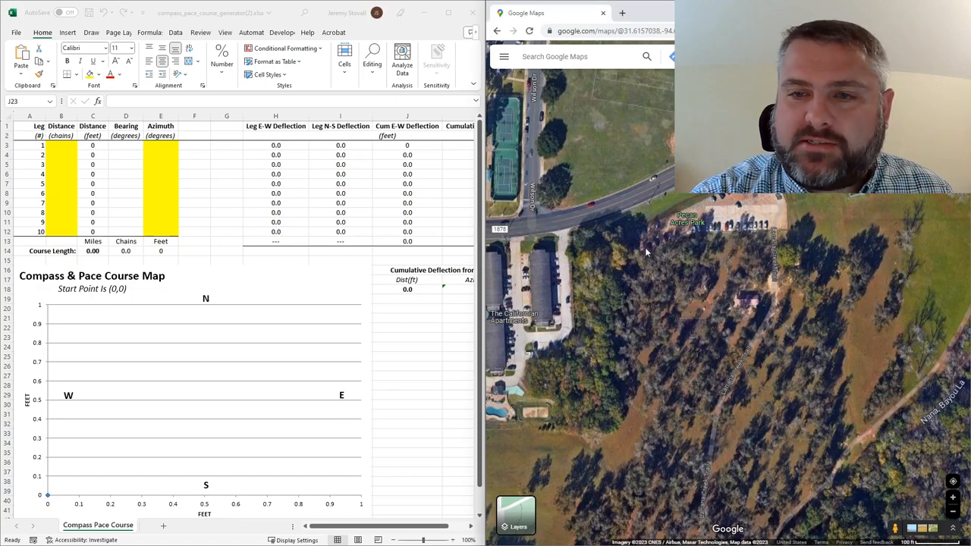
# Start Measure distance from the map context menu and place the first point in the woods
pyautogui.rightClick(646, 252)
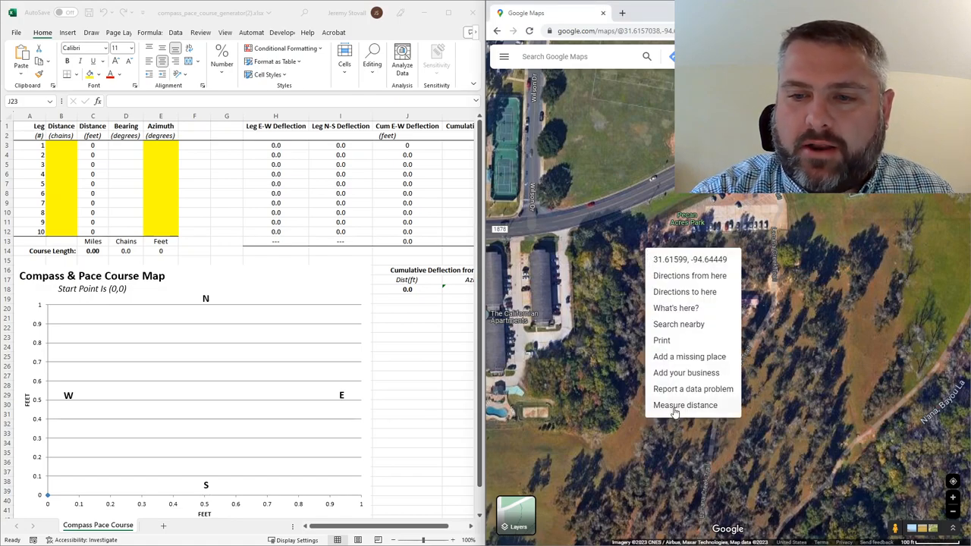
pyautogui.click(686, 403)
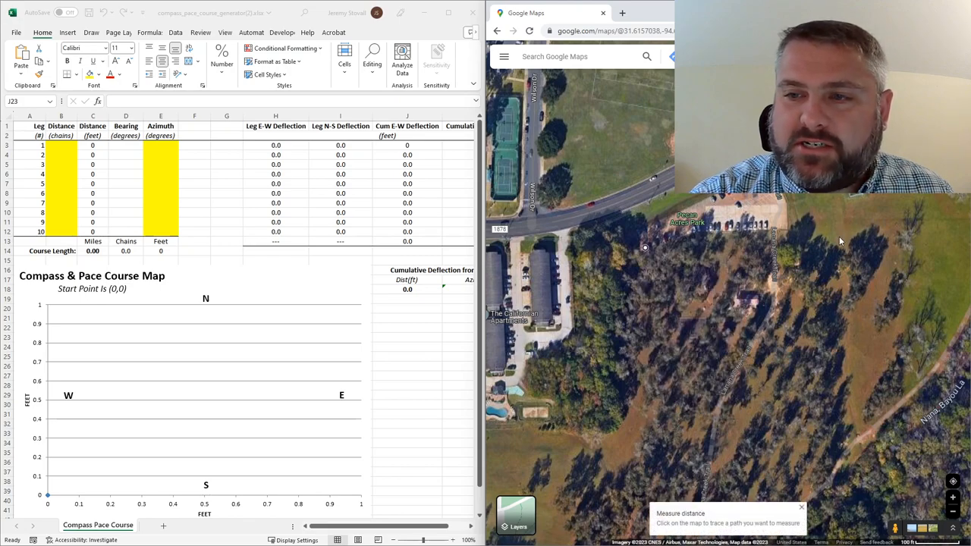
pyautogui.click(819, 246)
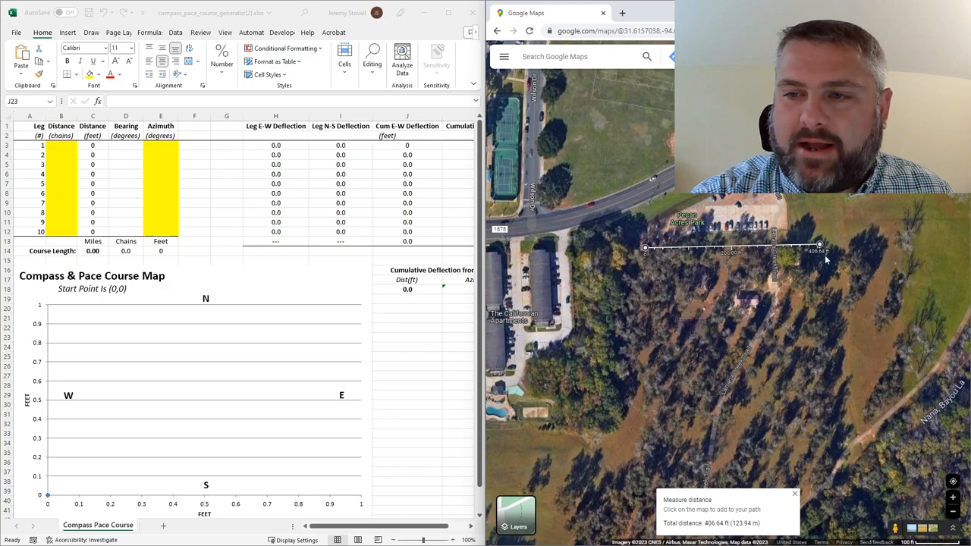
pyautogui.moveTo(819, 246)
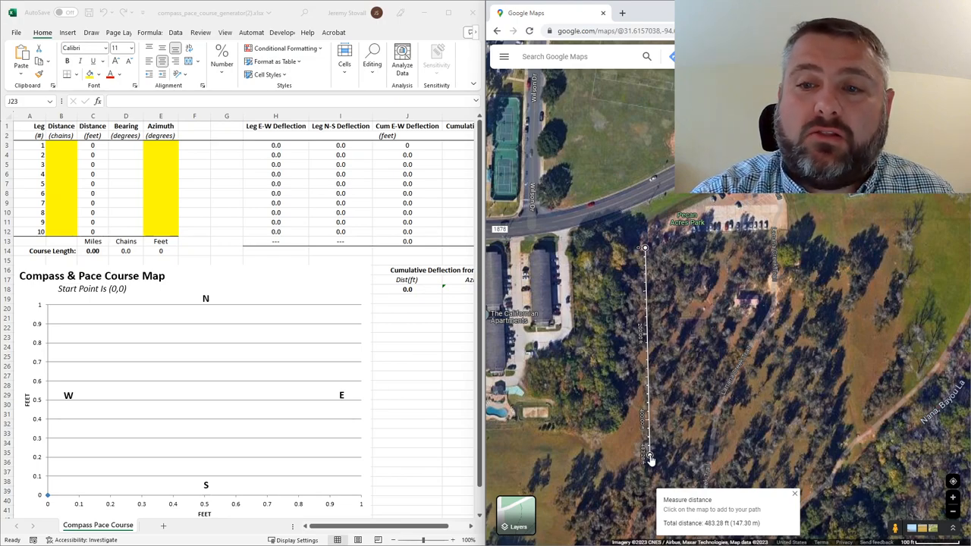
pyautogui.moveTo(671, 393)
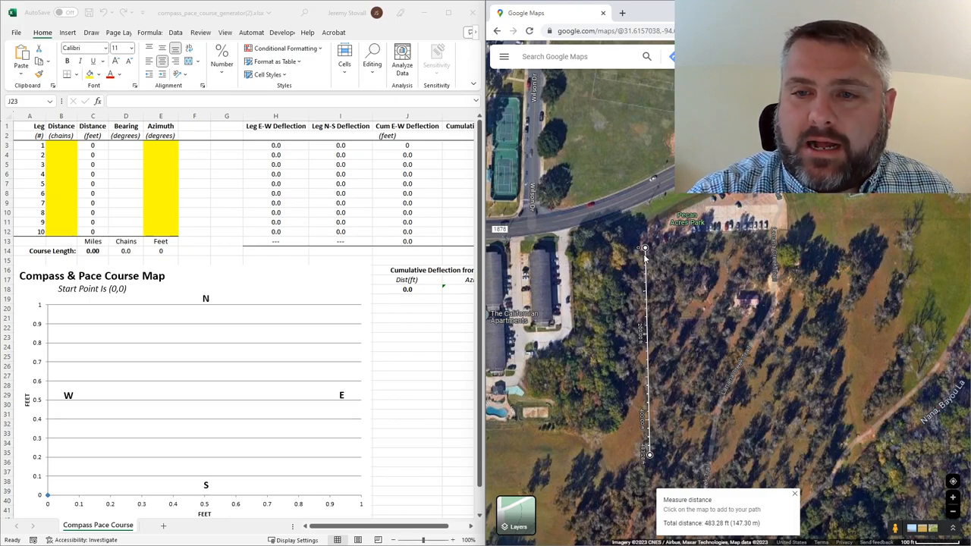
pyautogui.moveTo(634, 213)
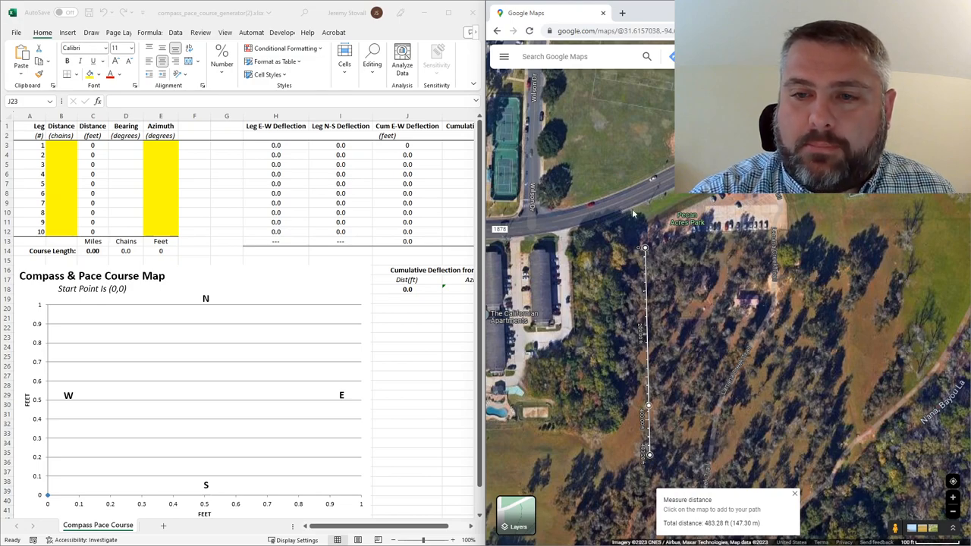
pyautogui.moveTo(649, 257)
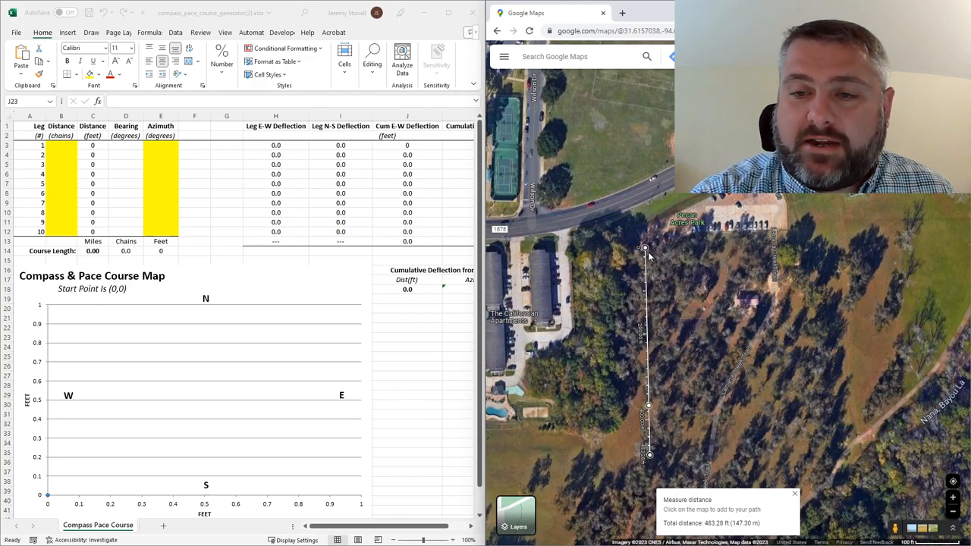
pyautogui.moveTo(647, 249)
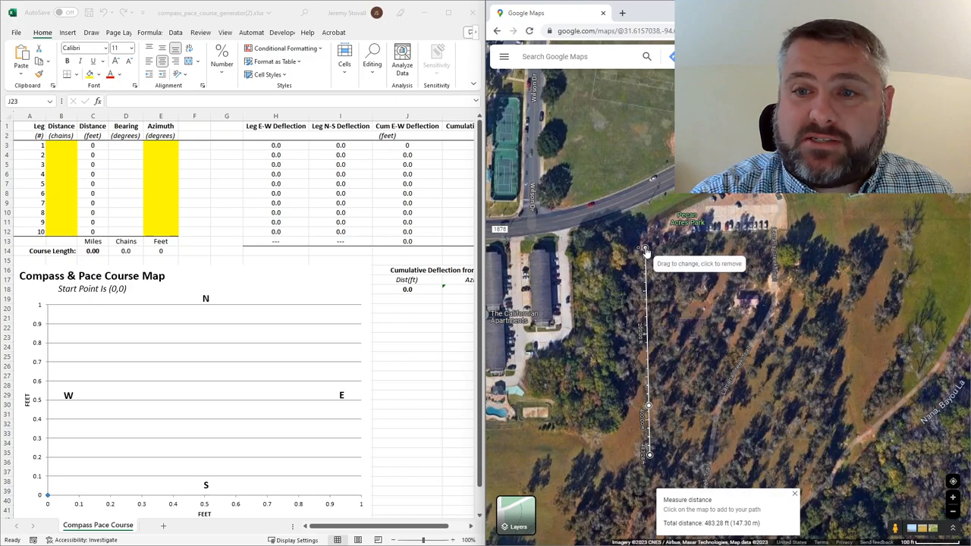
pyautogui.moveTo(667, 235)
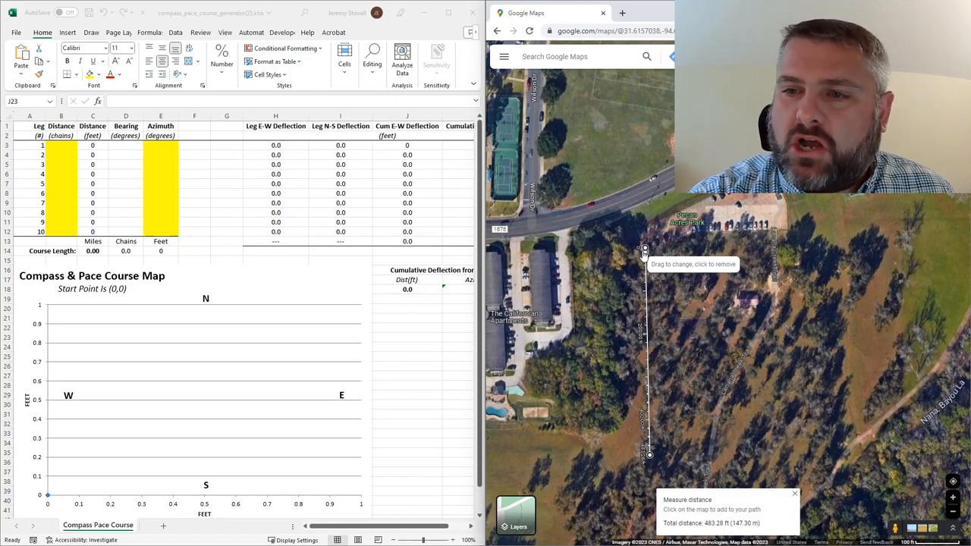
pyautogui.moveTo(775, 255)
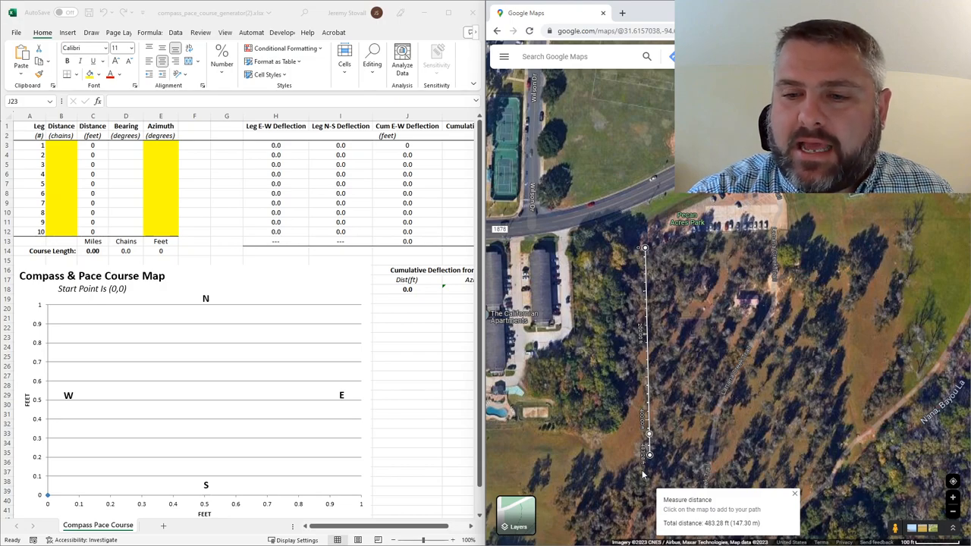
pyautogui.moveTo(654, 455)
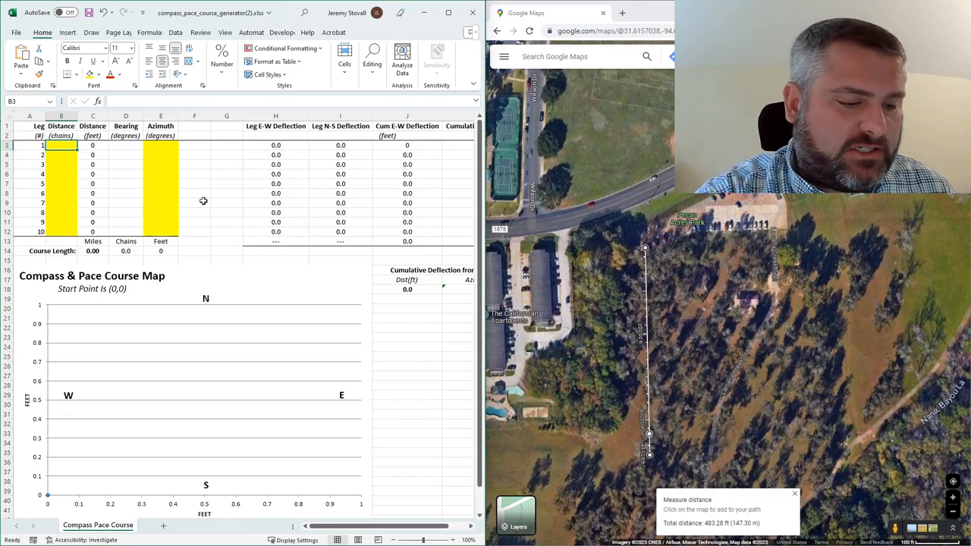
# Enter leg 1 as 7 chains at azimuth 135 so it plots southeast on the course chart
pyautogui.write('7')
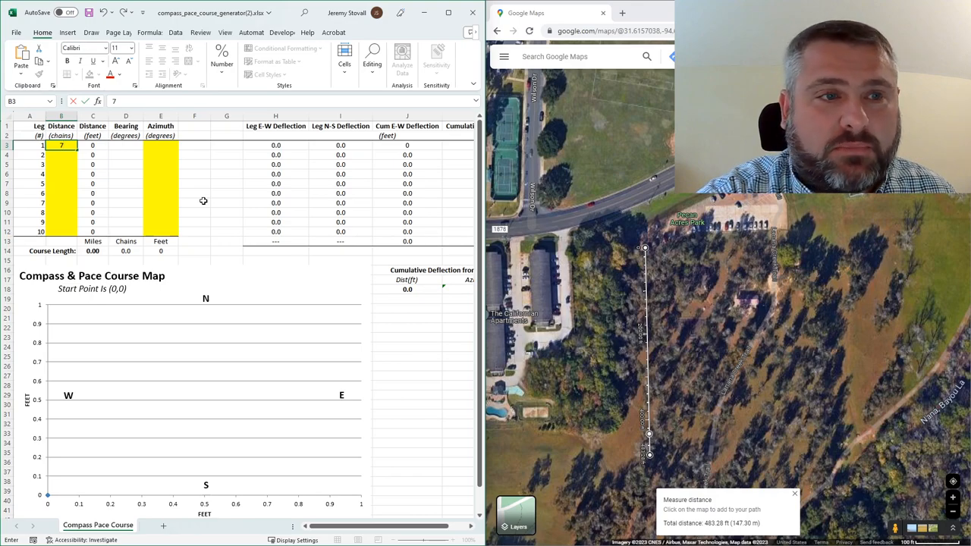
pyautogui.press('Return')
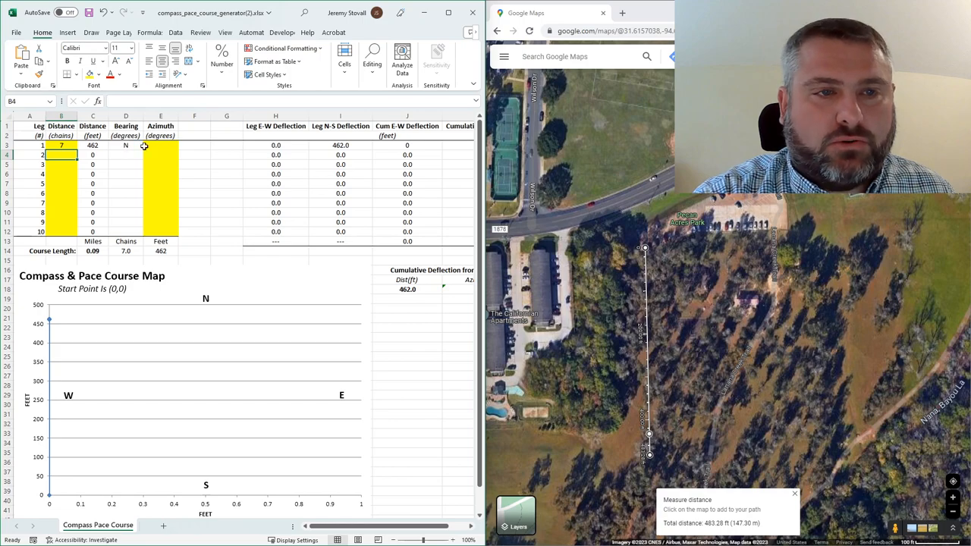
pyautogui.click(161, 146)
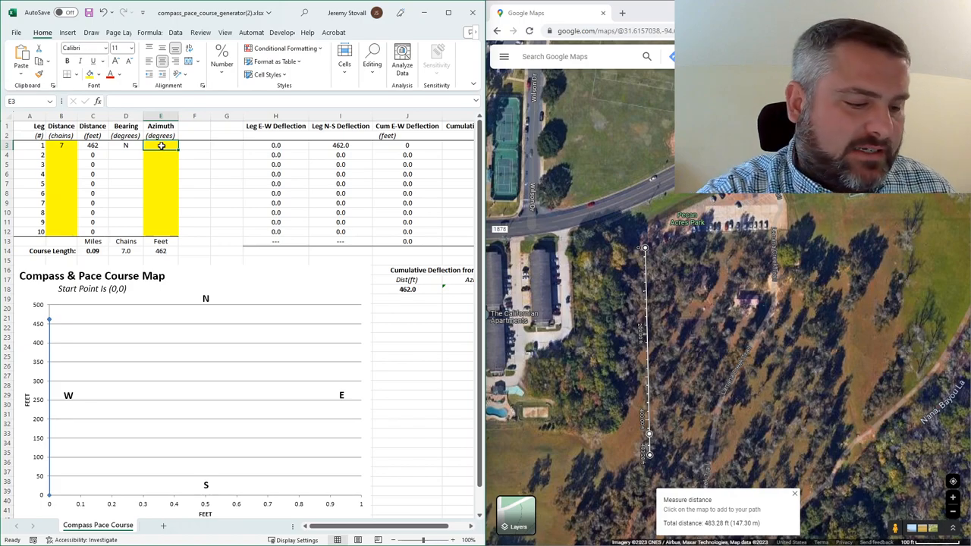
pyautogui.write('135')
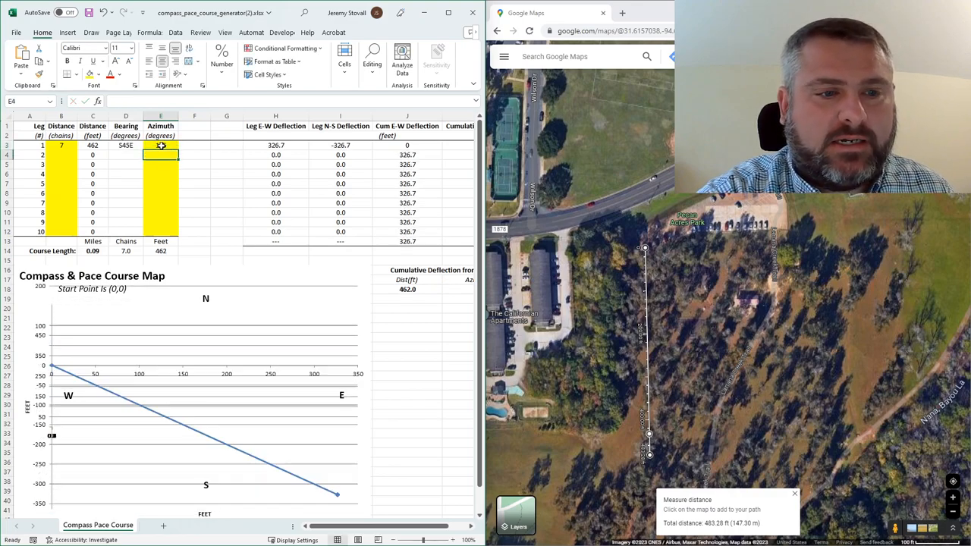
pyautogui.write('135')
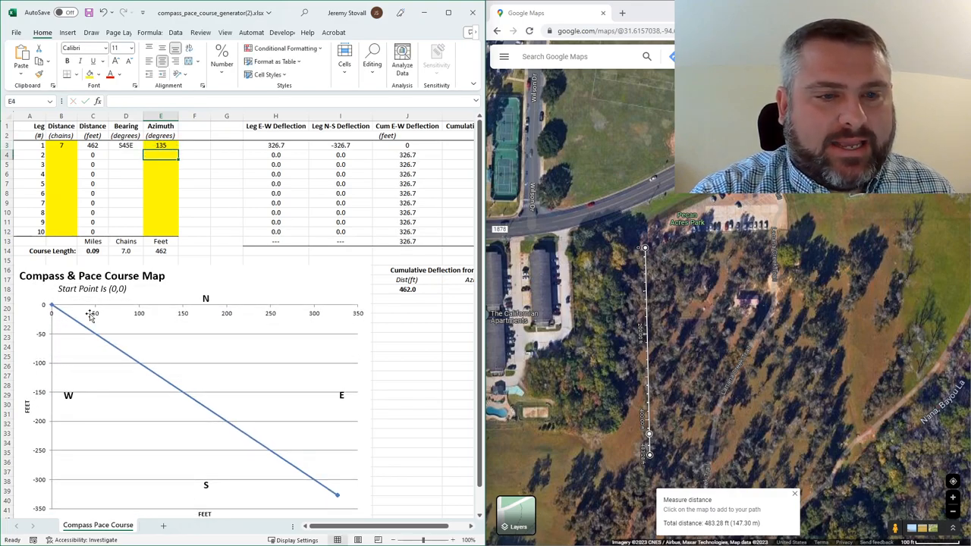
pyautogui.moveTo(112, 341)
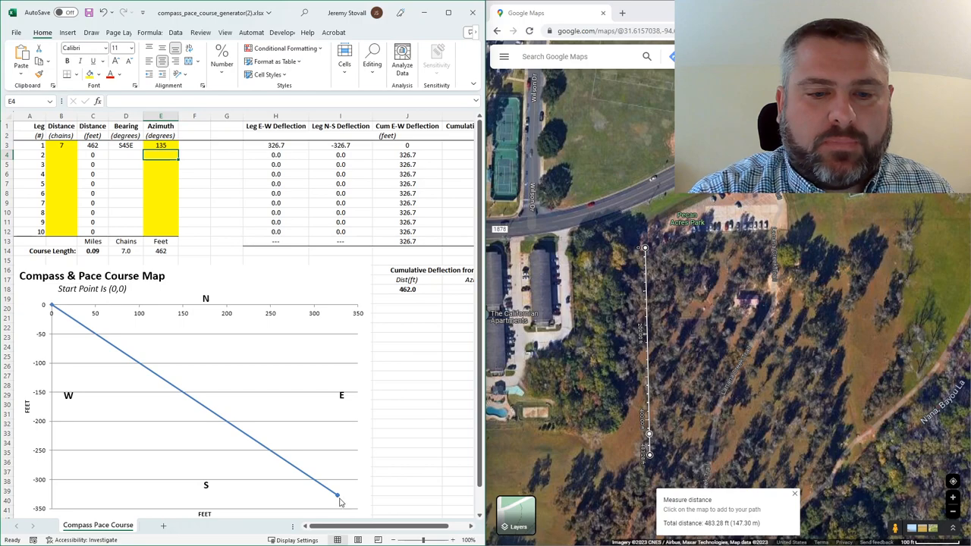
pyautogui.moveTo(340, 499)
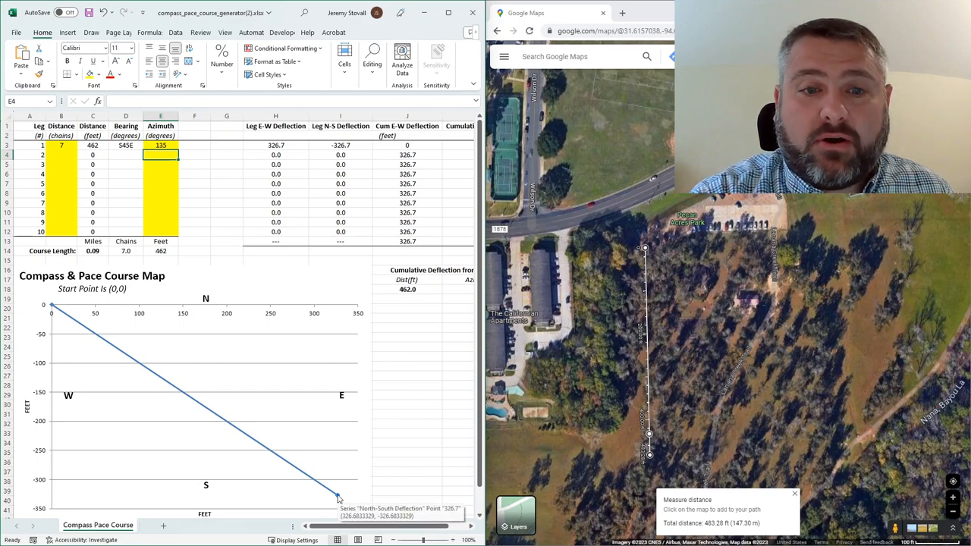
pyautogui.moveTo(361, 314)
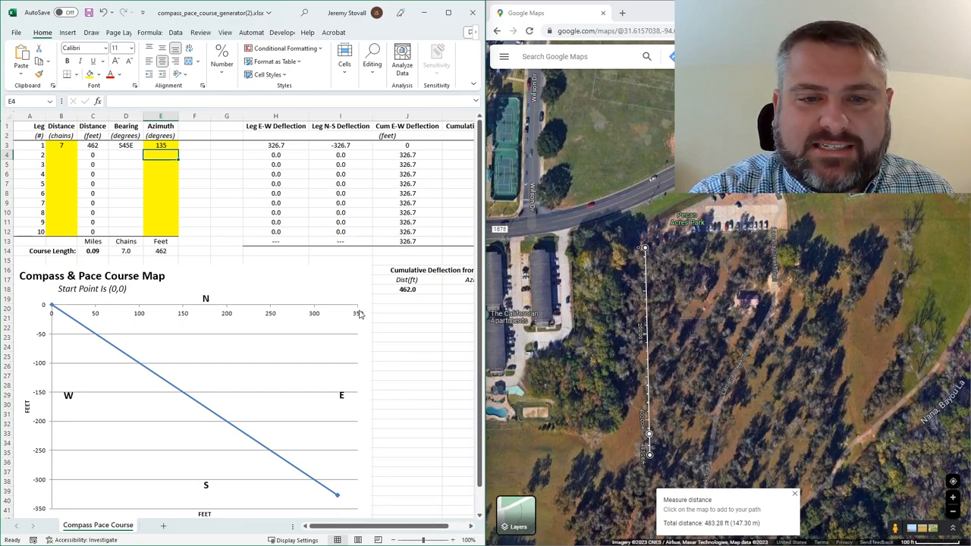
pyautogui.moveTo(357, 312)
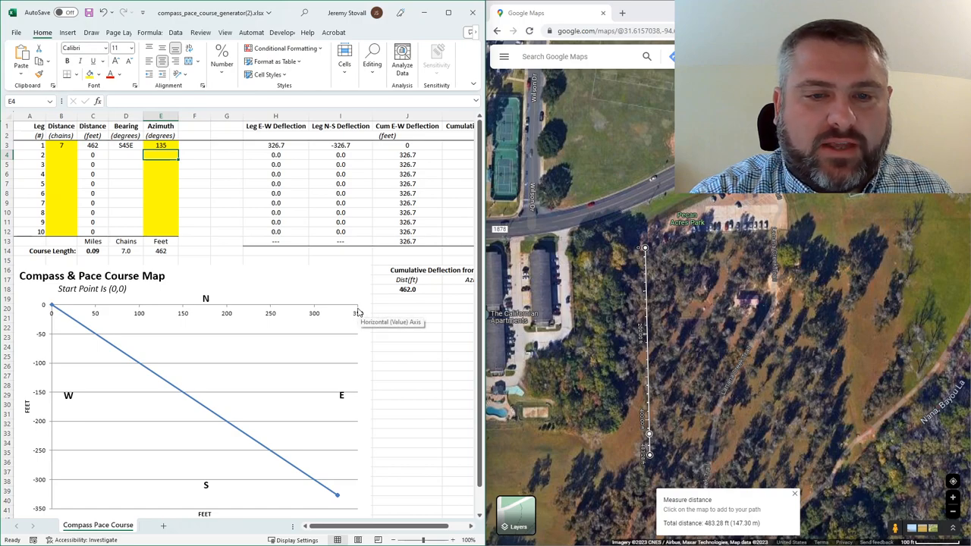
pyautogui.moveTo(634, 479)
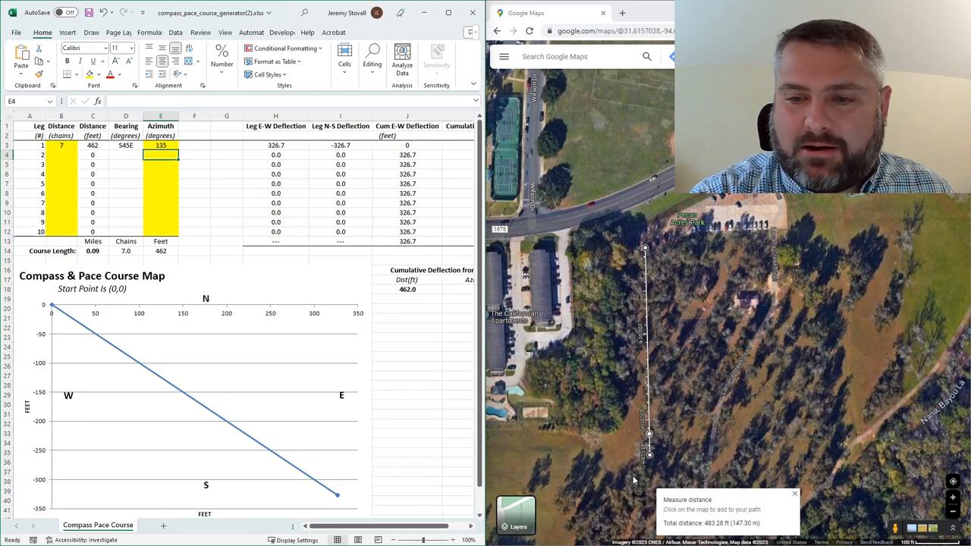
pyautogui.moveTo(675, 455)
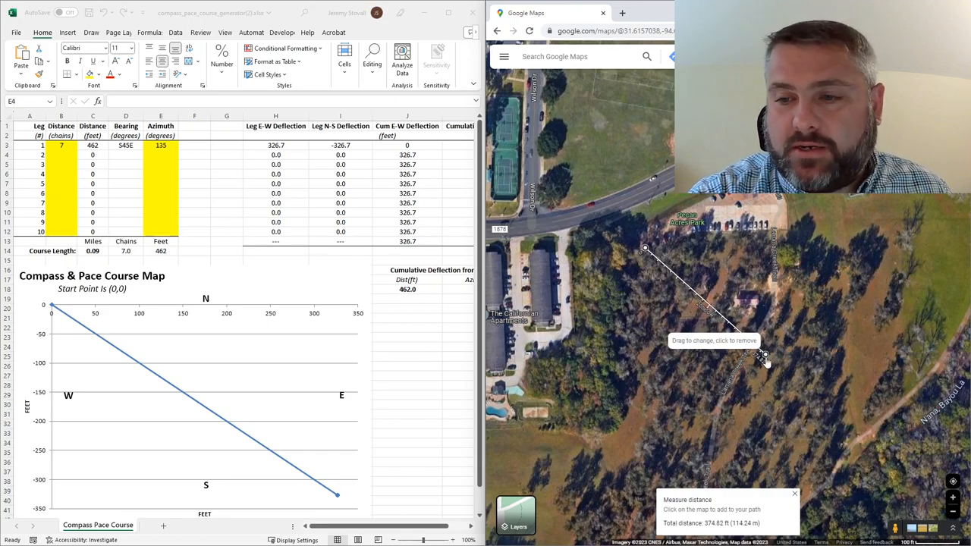
# Reposition the measured line's endpoint so the total reads about 462 feet southeast
pyautogui.click(789, 401)
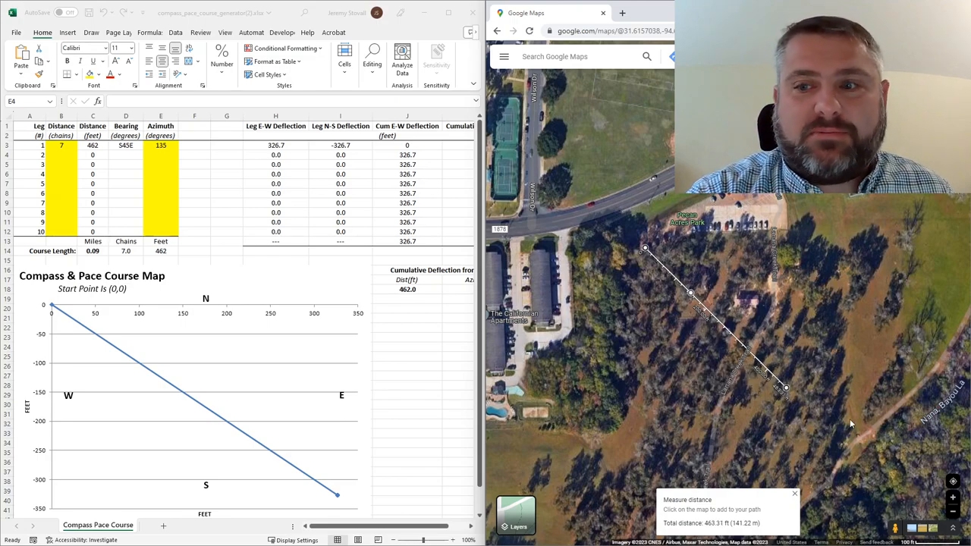
pyautogui.moveTo(922, 438)
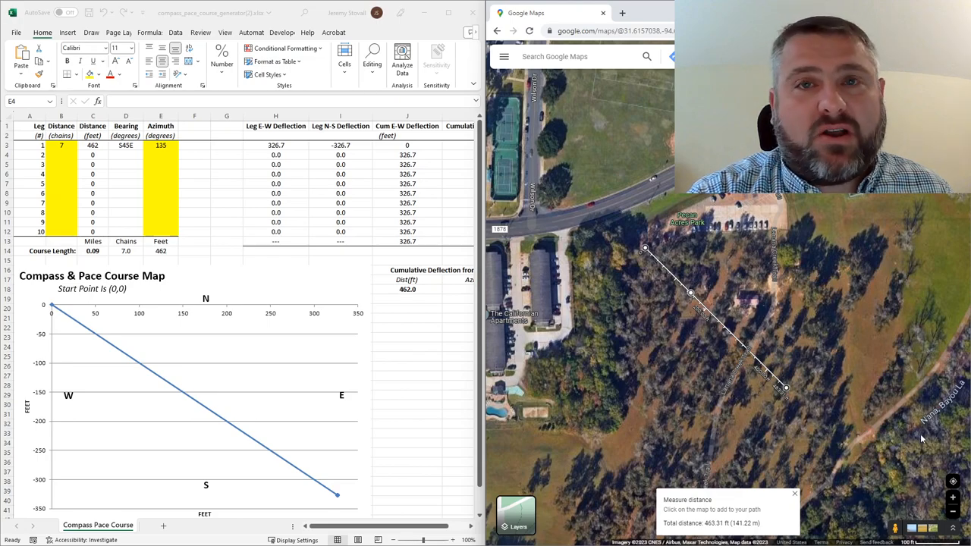
pyautogui.moveTo(786, 391)
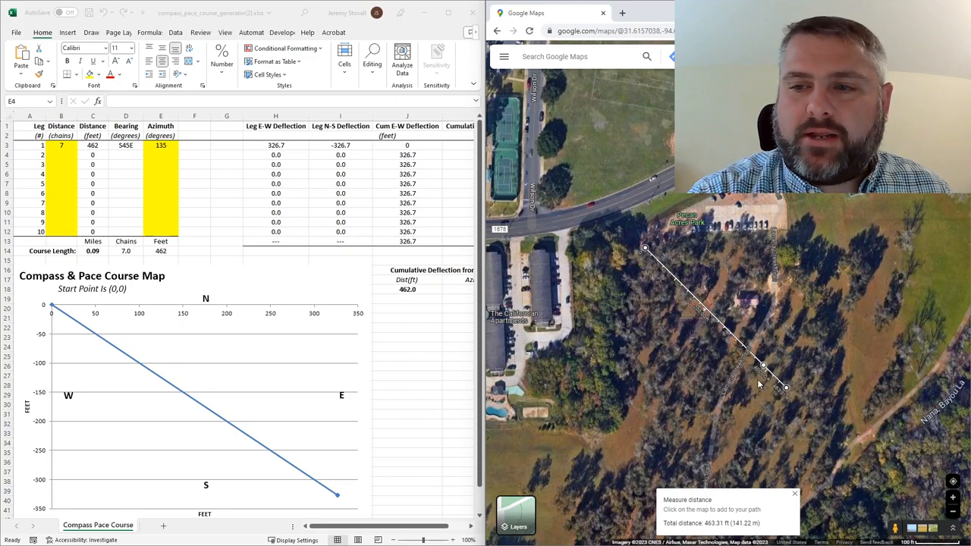
pyautogui.moveTo(640, 382)
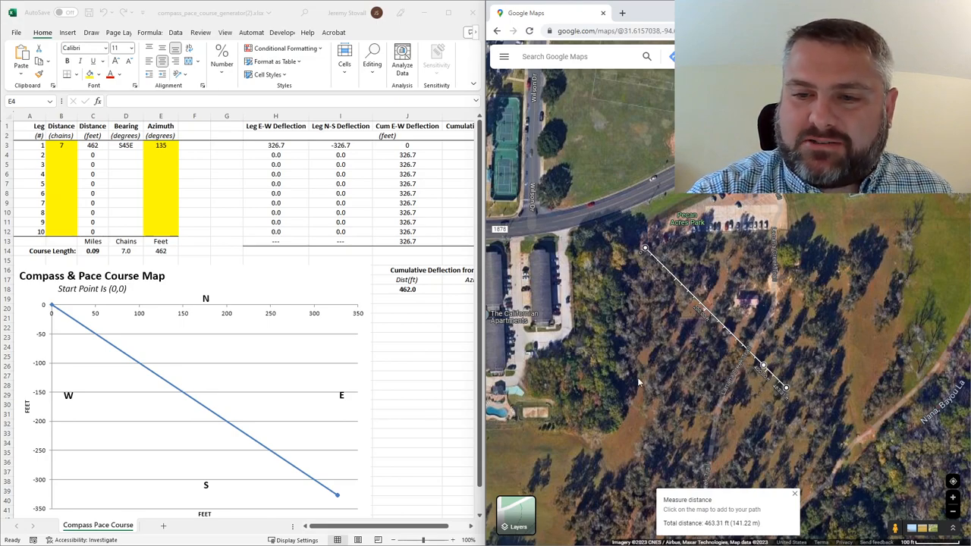
pyautogui.moveTo(788, 267)
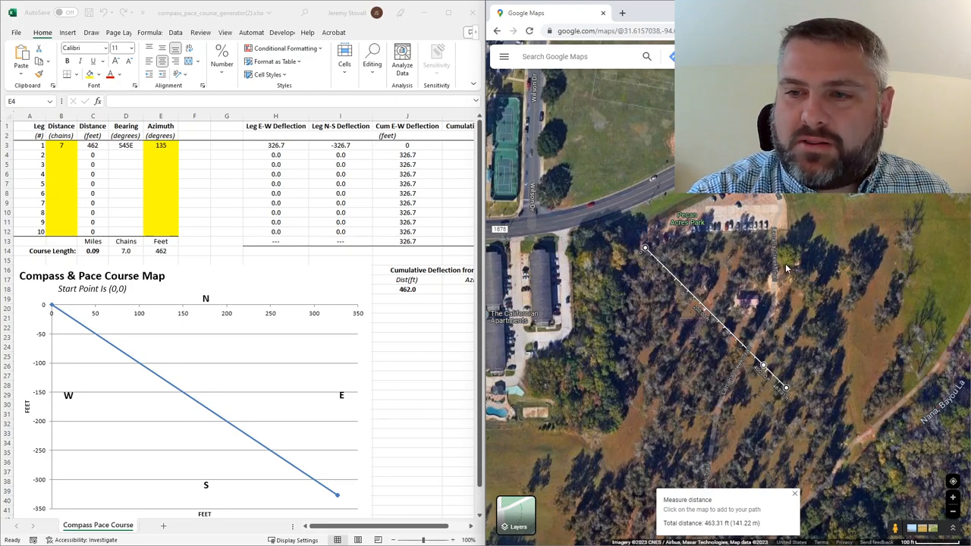
# Enter leg 2's distance and azimuth 350, then extend the Google Maps path to about 716 feet
pyautogui.click(161, 154)
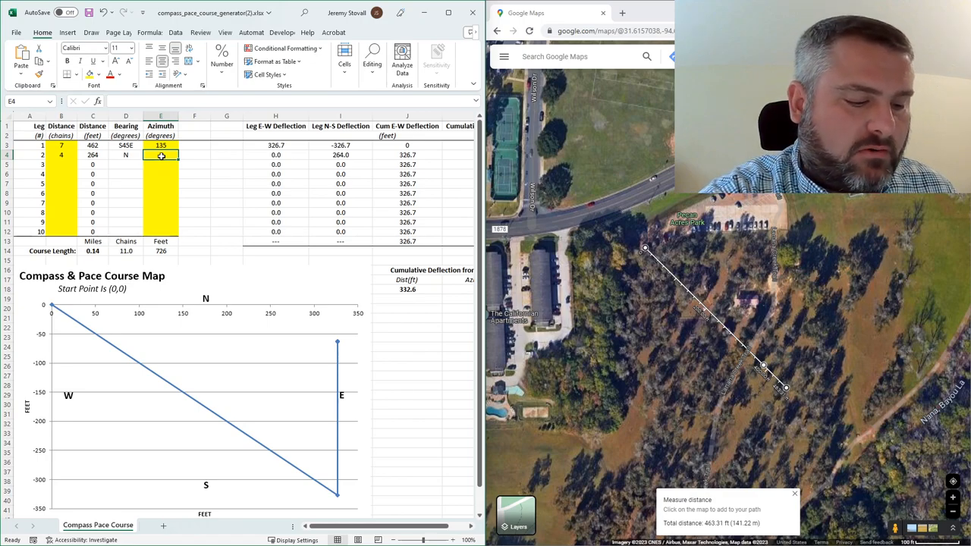
pyautogui.write('350')
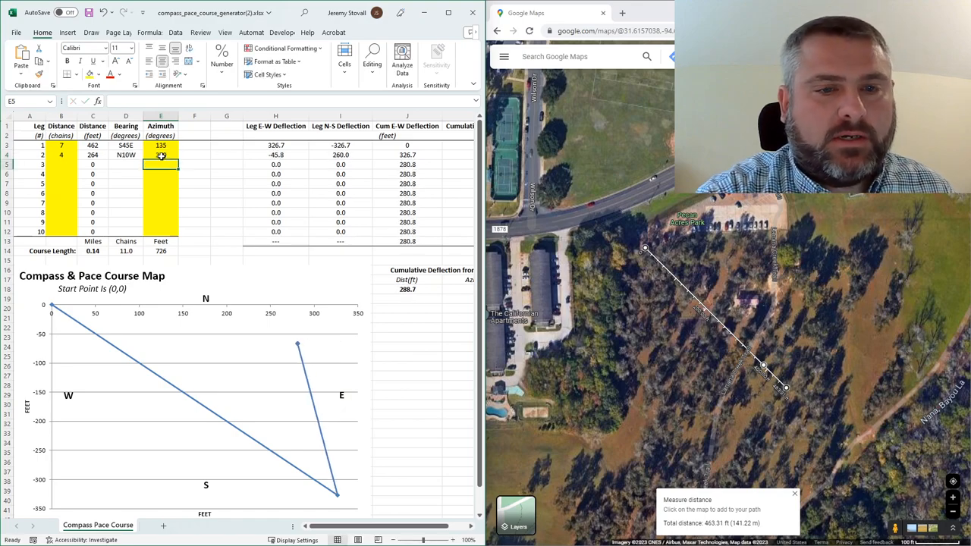
pyautogui.write('350')
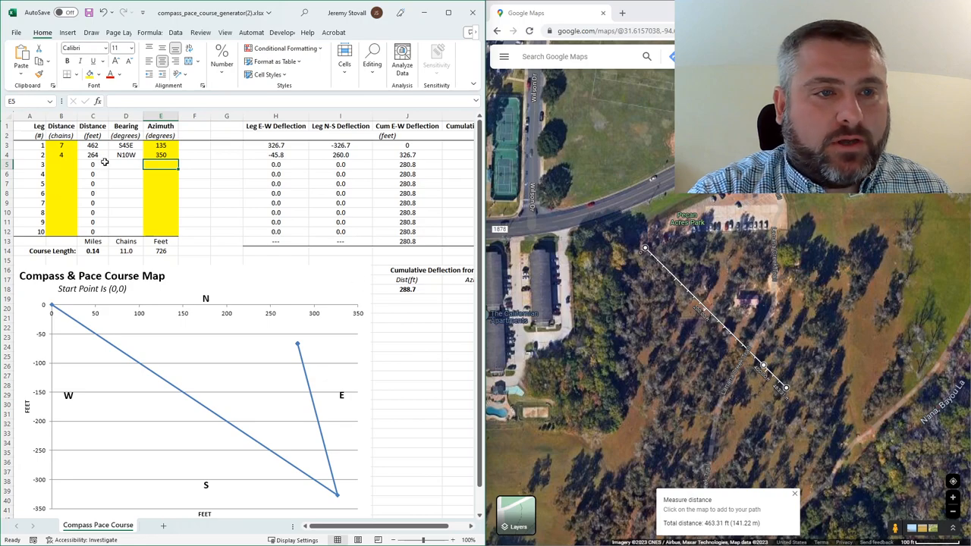
pyautogui.moveTo(640, 277)
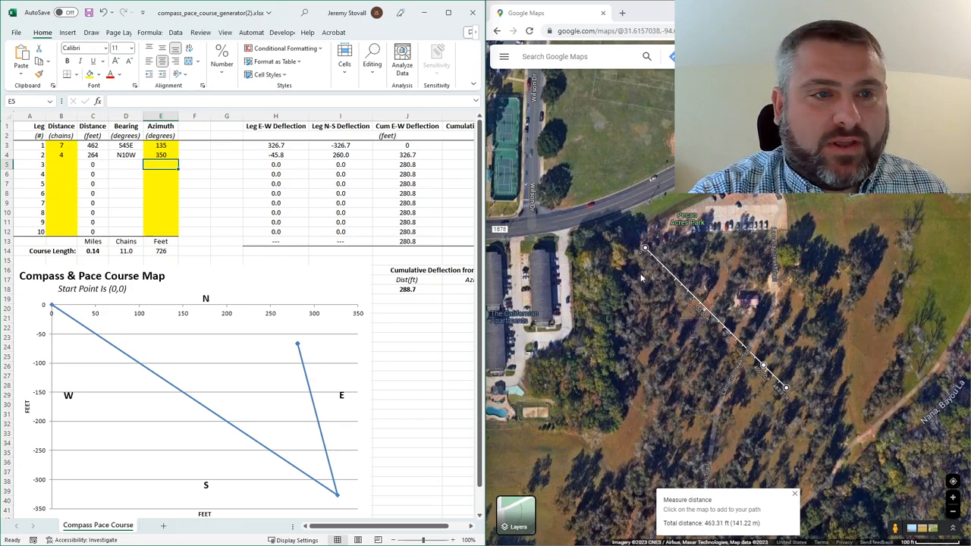
pyautogui.moveTo(793, 283)
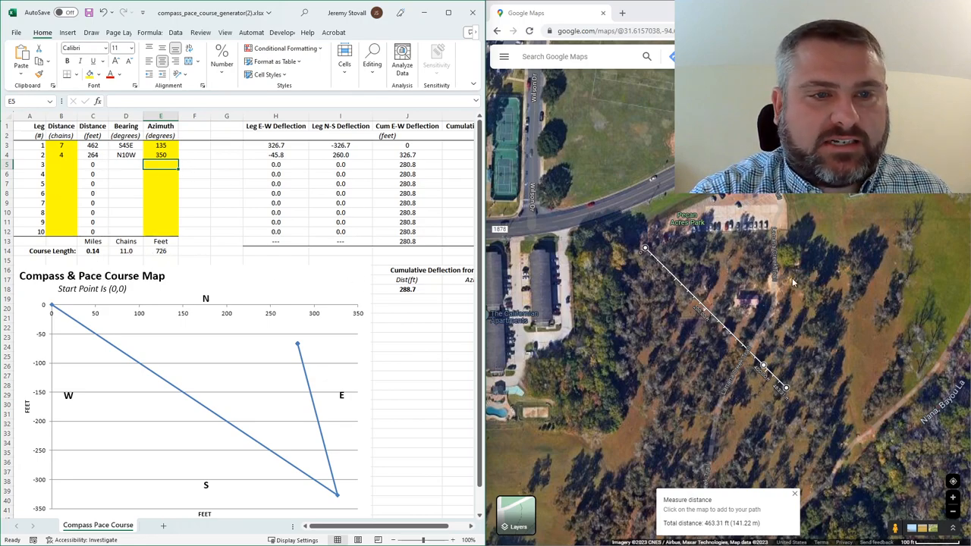
pyautogui.click(786, 288)
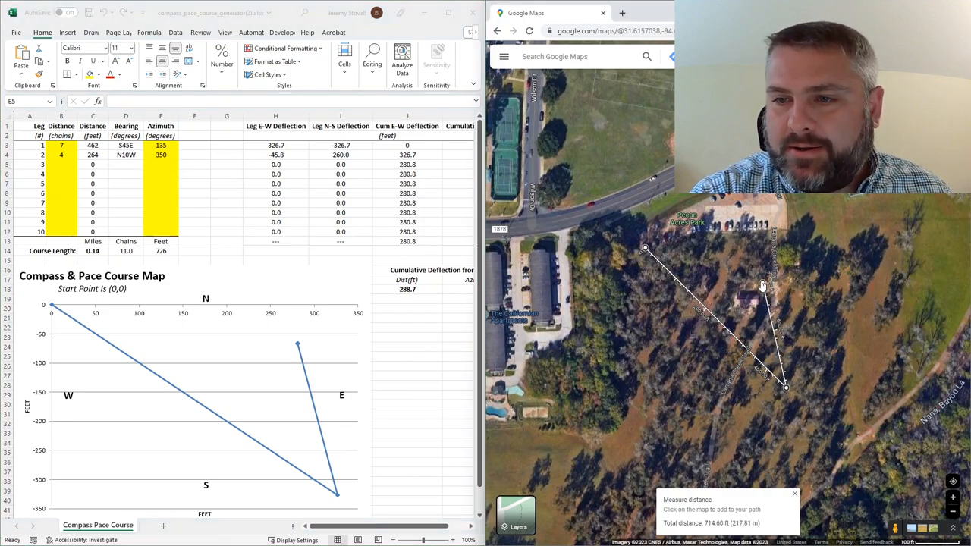
pyautogui.click(764, 274)
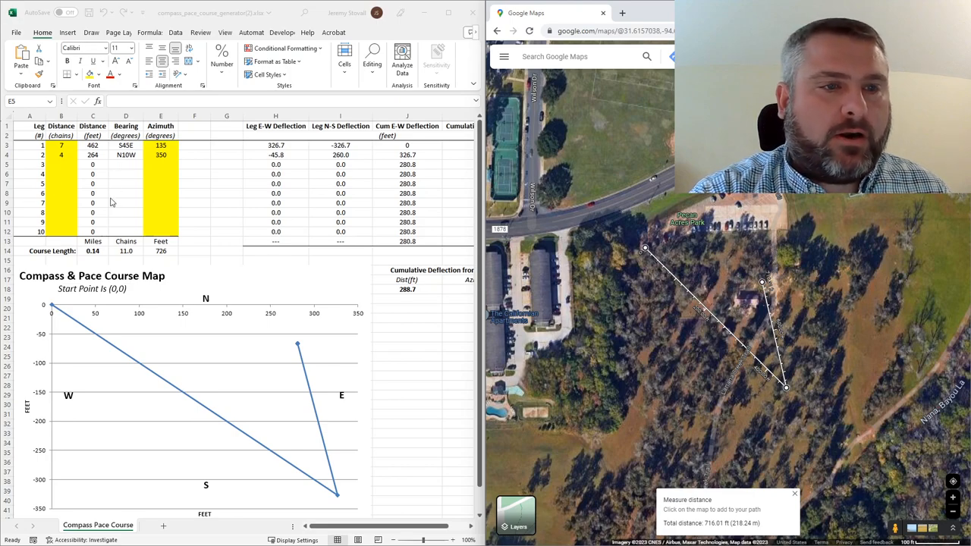
pyautogui.moveTo(130, 255)
pyautogui.write('N')
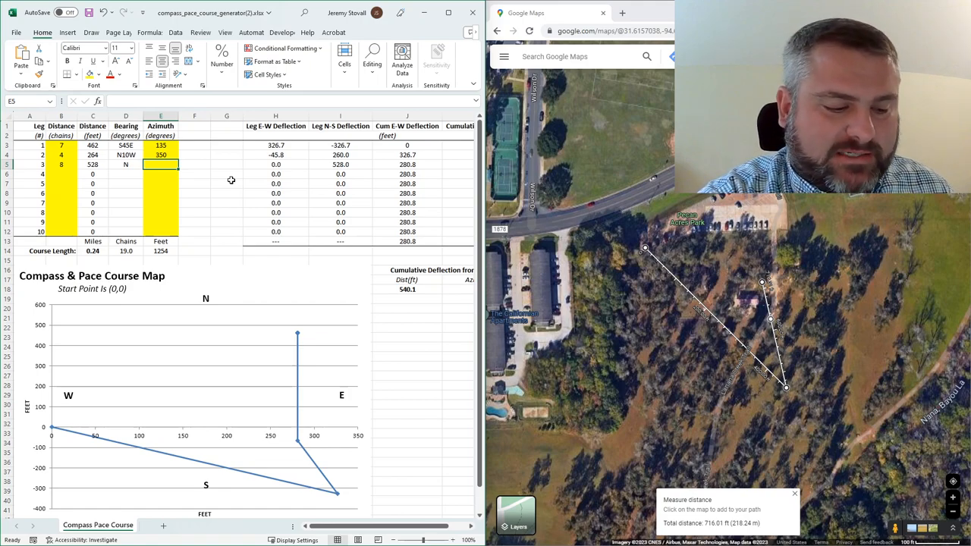
# Enter azimuth 220 for leg 3 and add its point to the map measurement (~1,250 ft)
pyautogui.write('220')
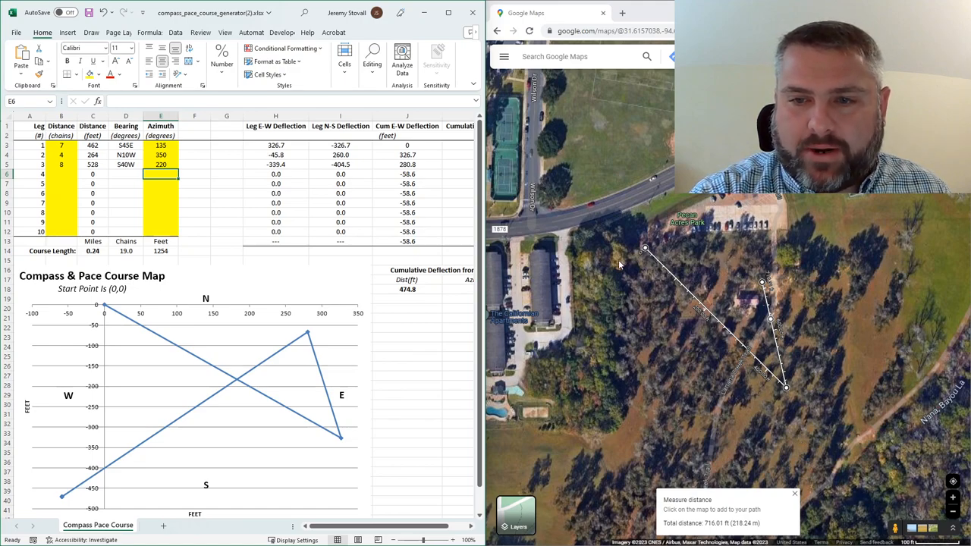
pyautogui.moveTo(608, 377)
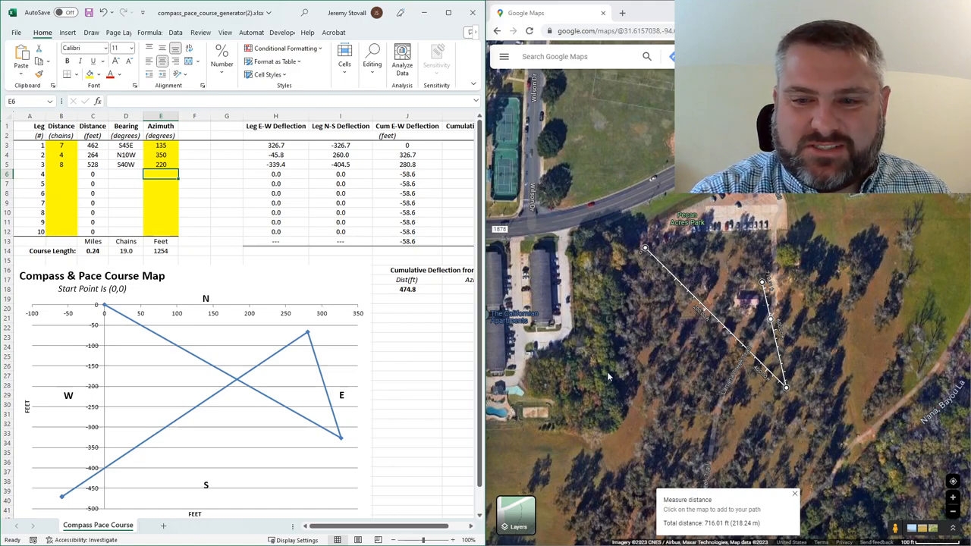
pyautogui.moveTo(626, 431)
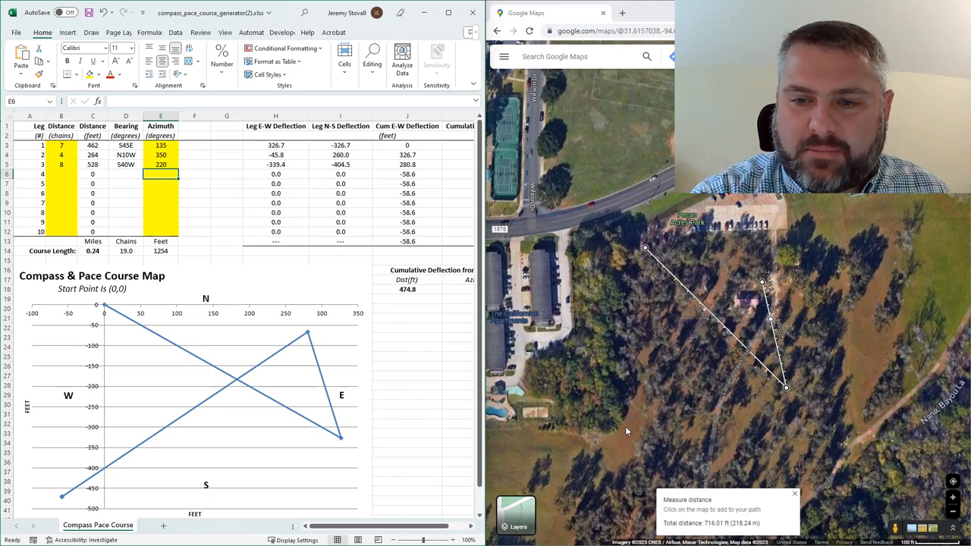
pyautogui.moveTo(106, 255)
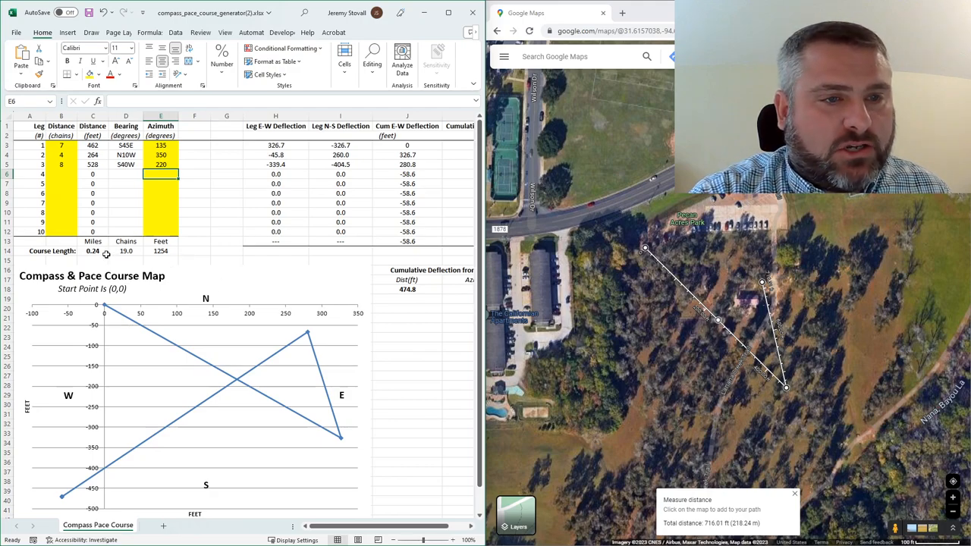
pyautogui.moveTo(640, 407)
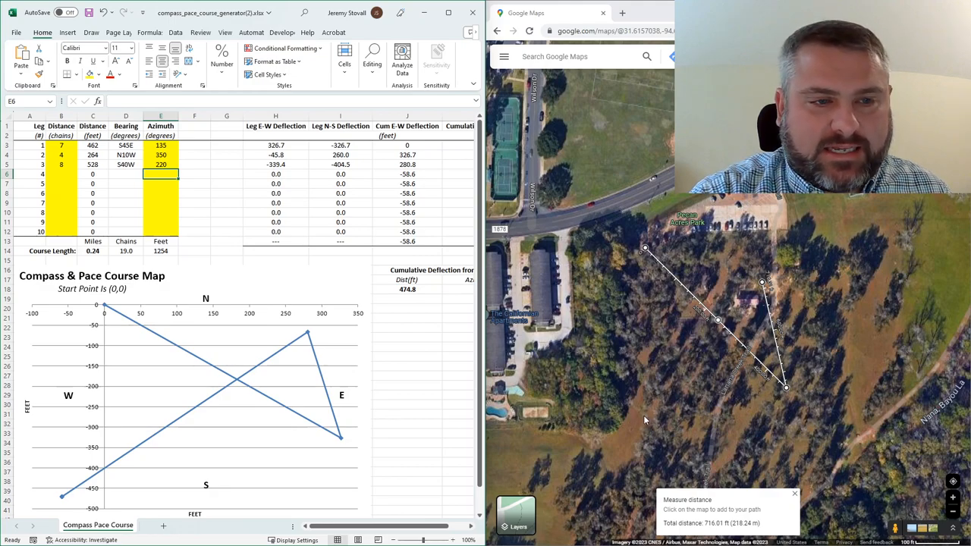
pyautogui.click(637, 424)
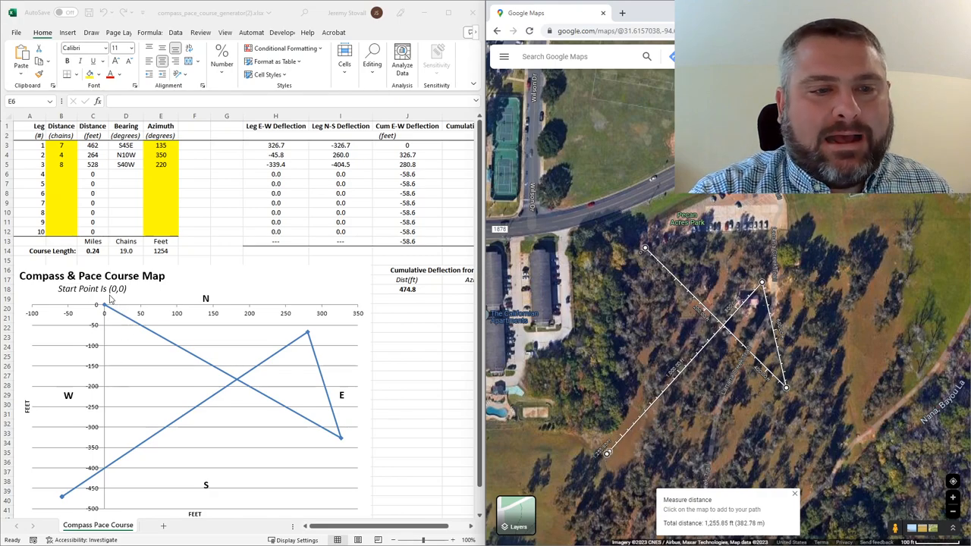
pyautogui.moveTo(683, 242)
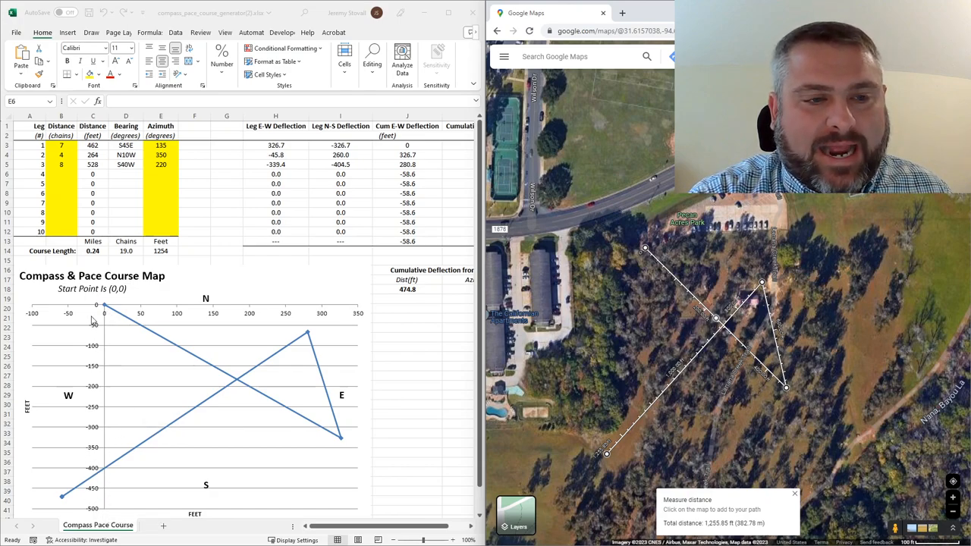
pyautogui.moveTo(287, 428)
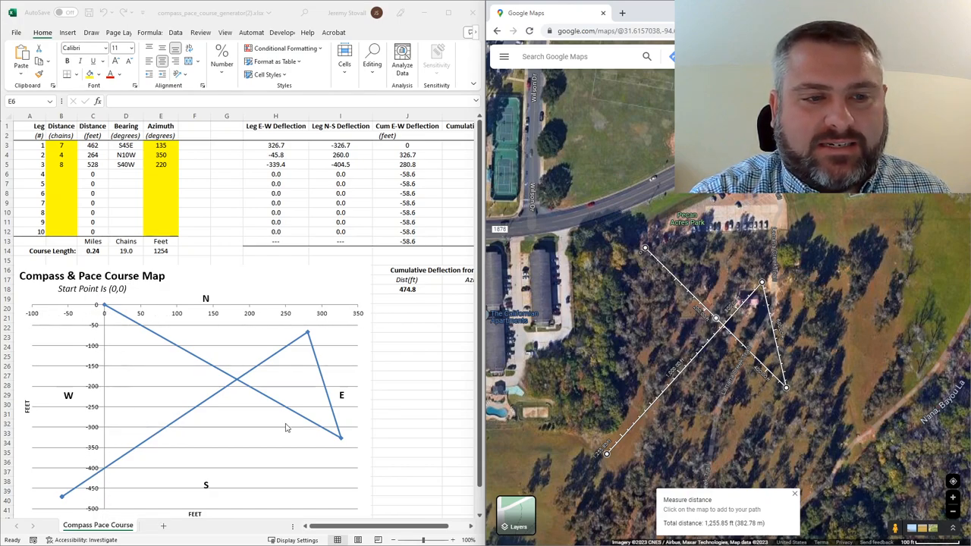
pyautogui.moveTo(649, 264)
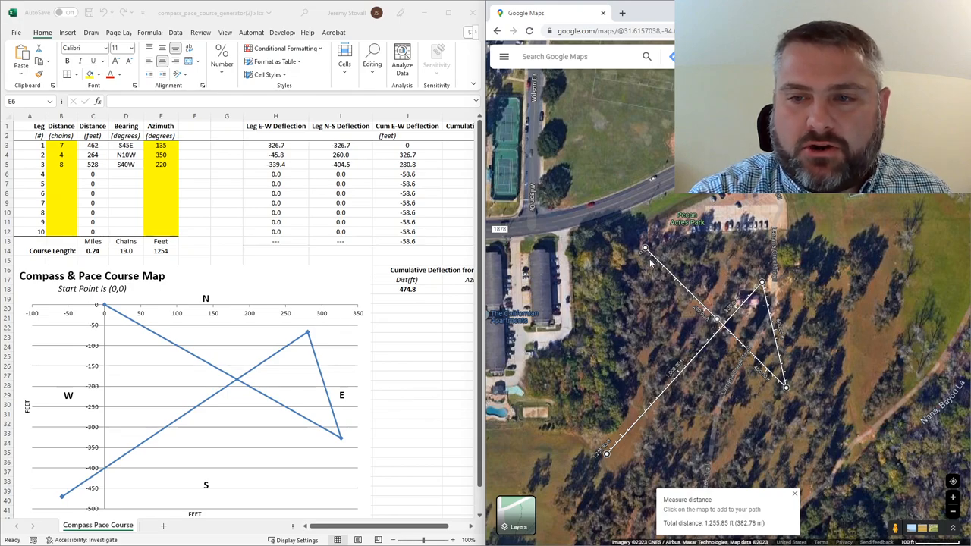
pyautogui.moveTo(676, 387)
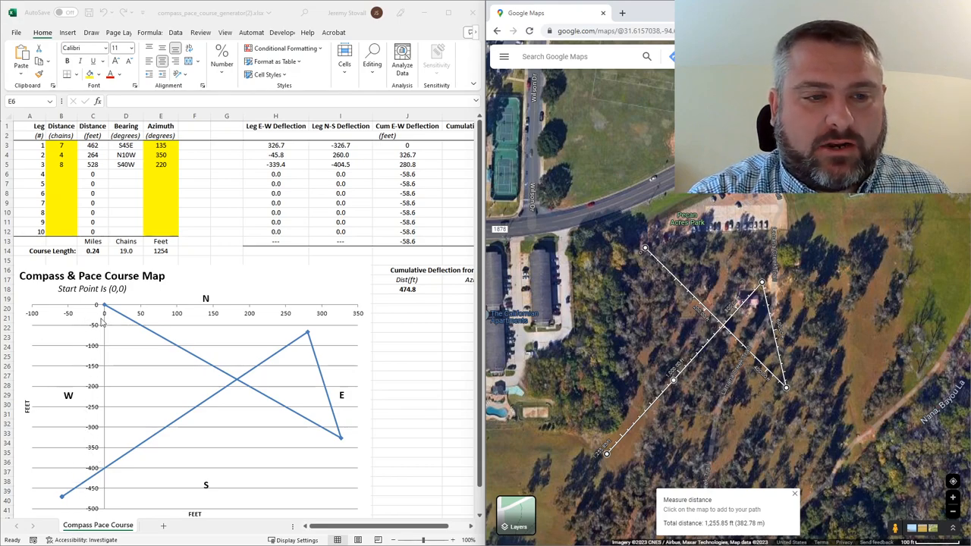
pyautogui.moveTo(205, 331)
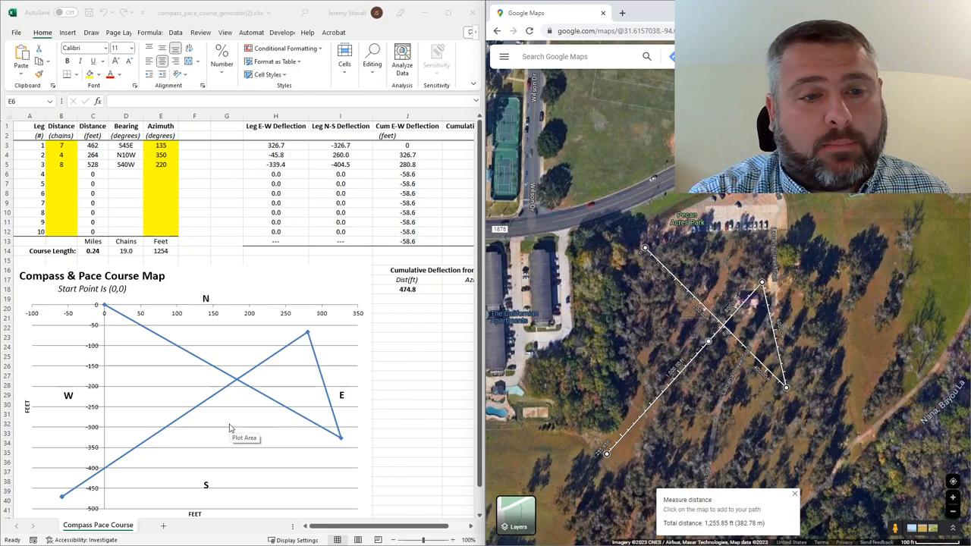
pyautogui.moveTo(607, 458)
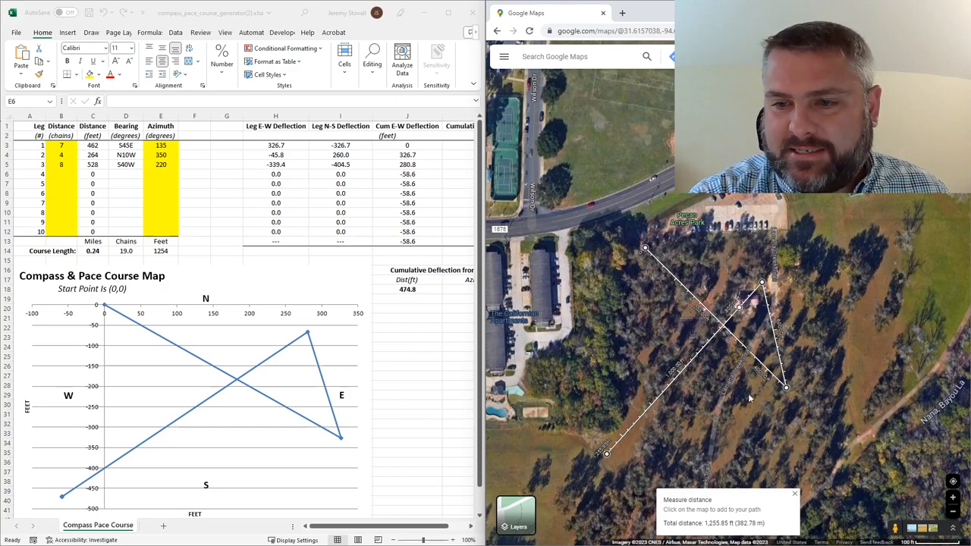
pyautogui.moveTo(807, 446)
pyautogui.write('5')
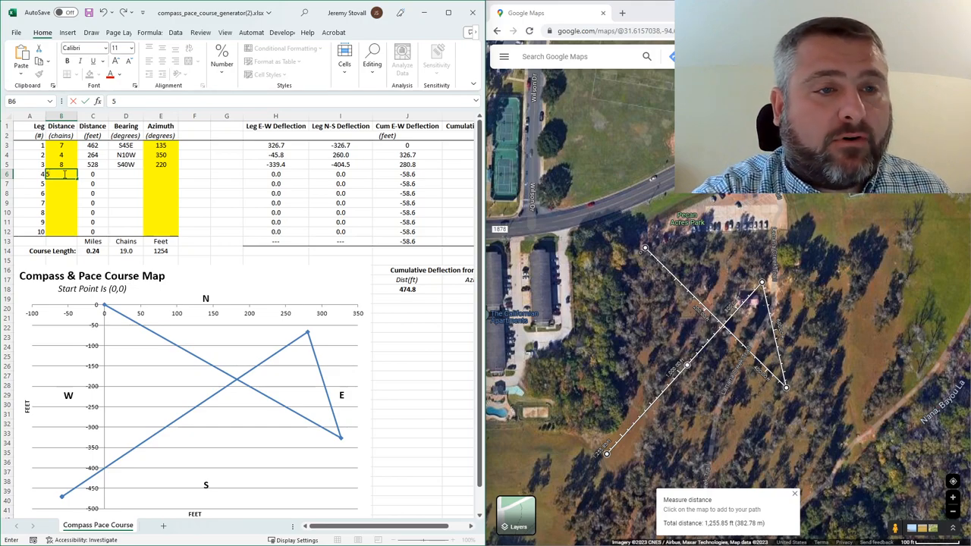
pyautogui.press('Return')
pyautogui.write('90')
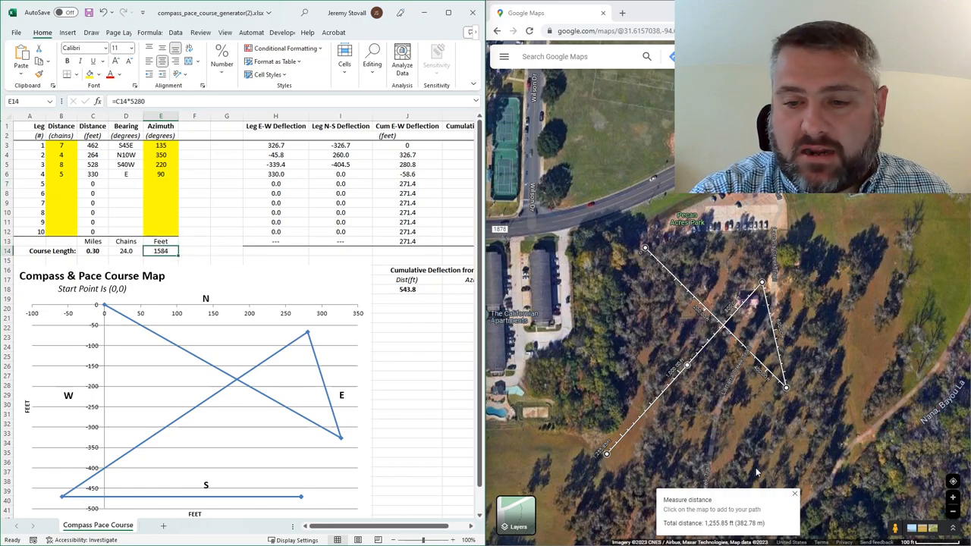
pyautogui.click(728, 443)
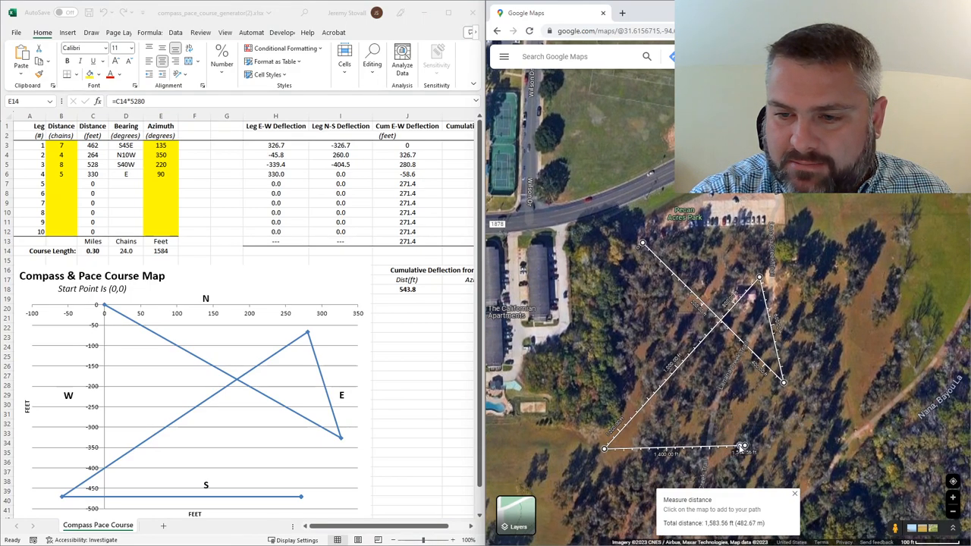
pyautogui.moveTo(741, 379)
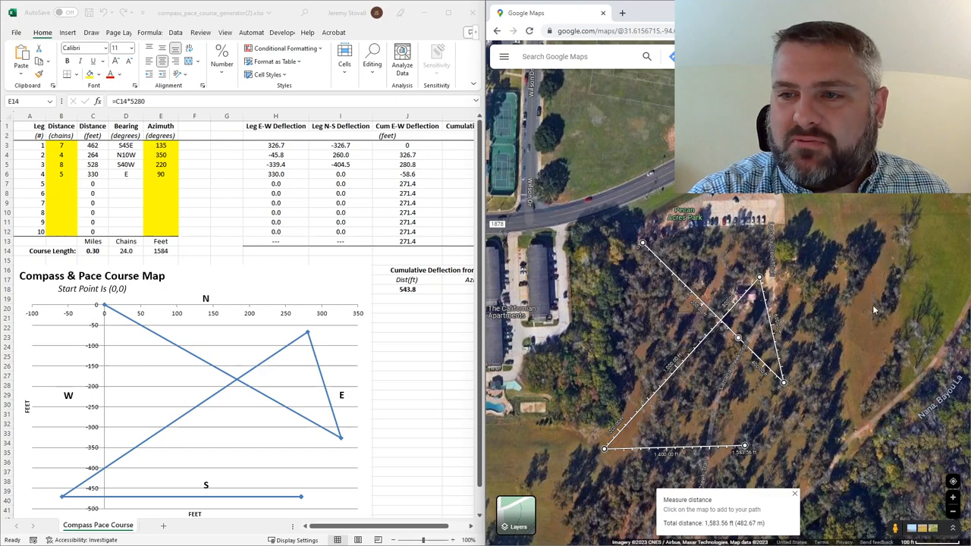
pyautogui.moveTo(831, 240)
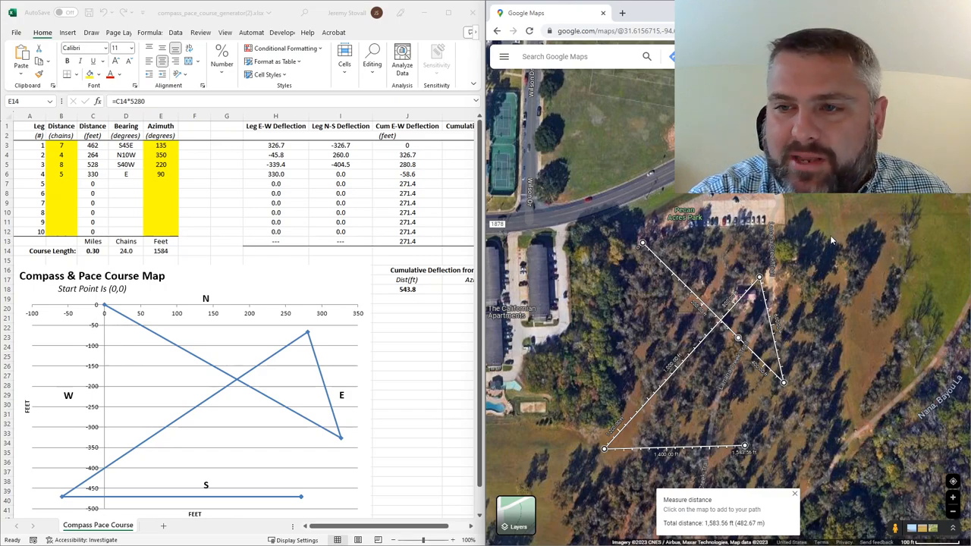
pyautogui.moveTo(230, 202)
pyautogui.write('N')
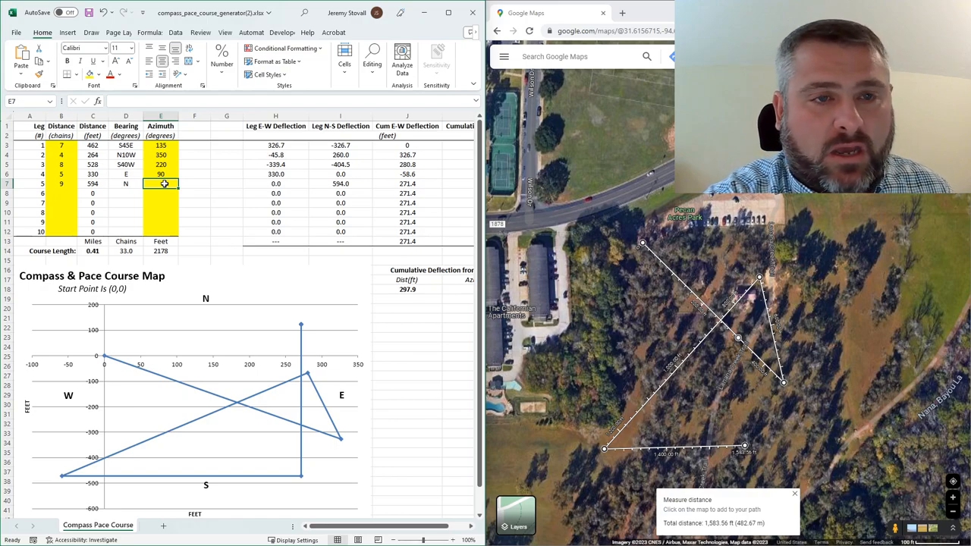
# Set the fifth leg's azimuth to 20 and extend the measured map path to its endpoint
pyautogui.write('30')
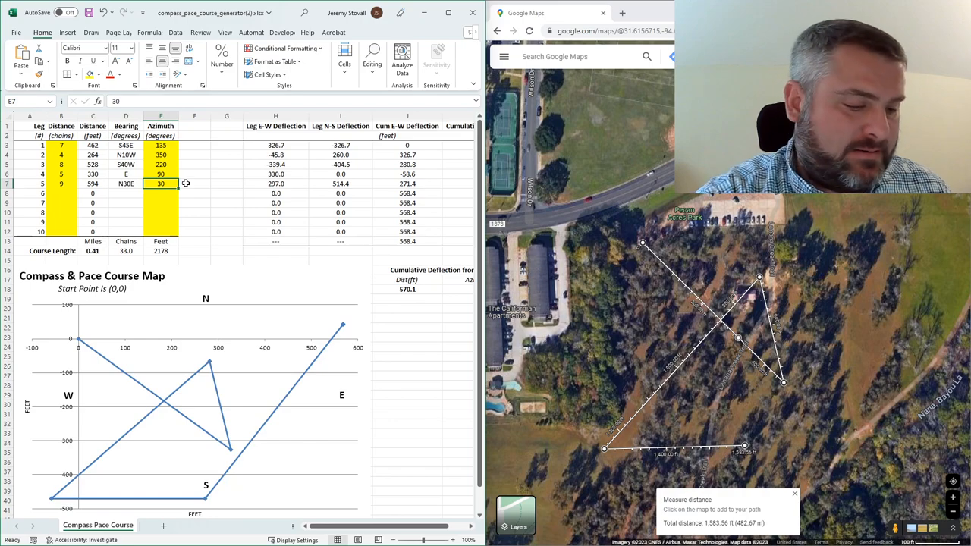
pyautogui.write('20')
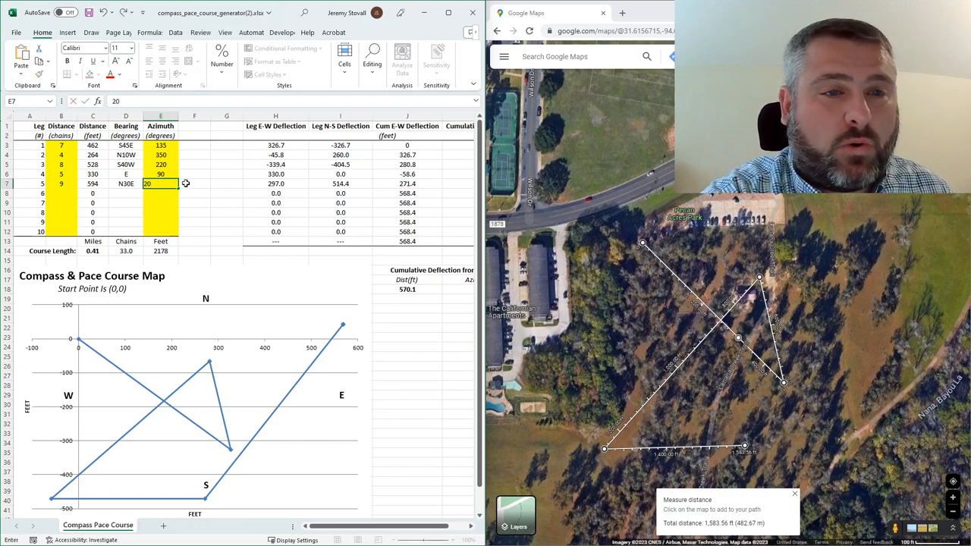
pyautogui.press('Return')
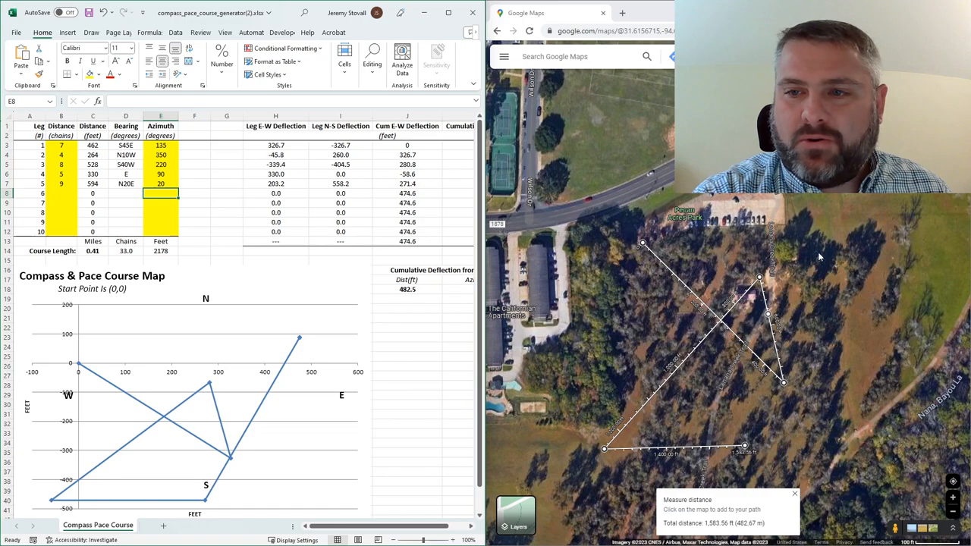
pyautogui.moveTo(846, 271)
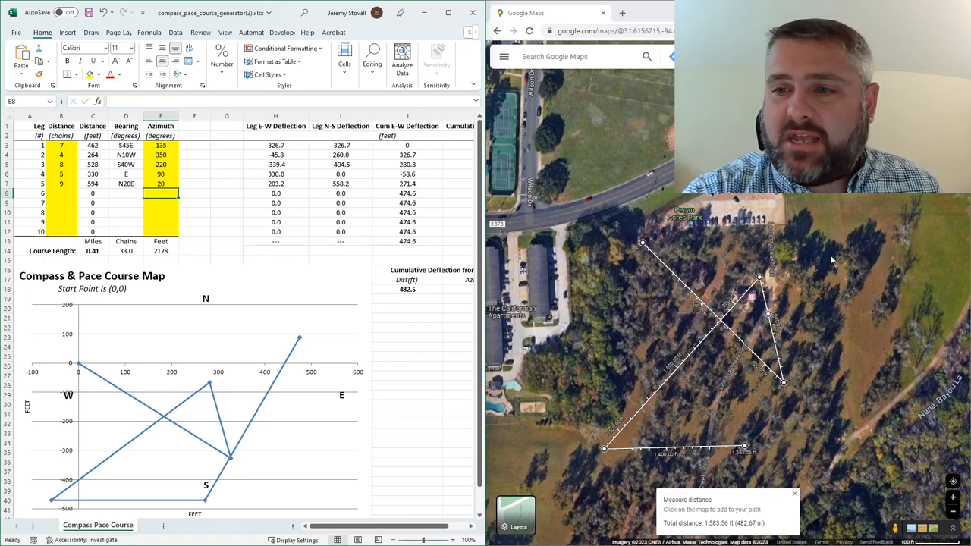
pyautogui.click(819, 243)
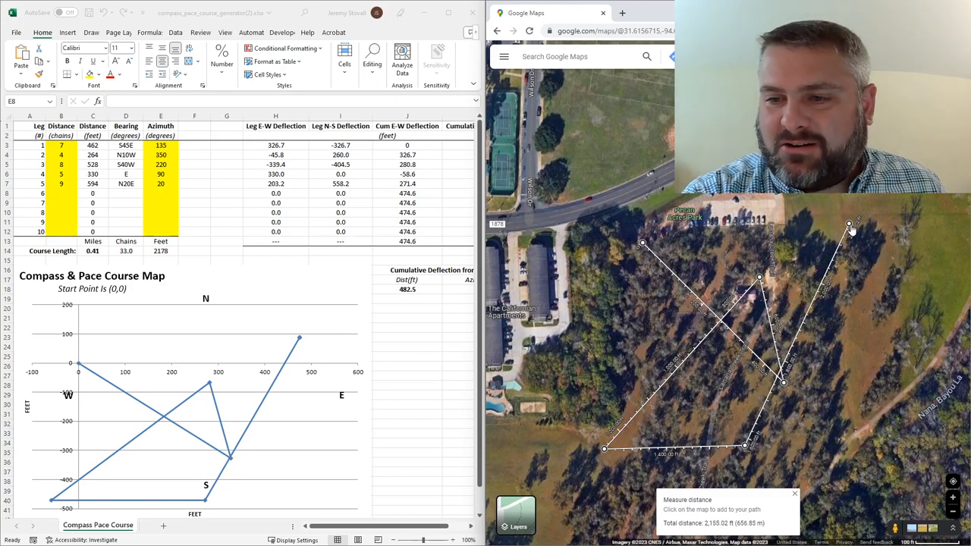
pyautogui.click(819, 209)
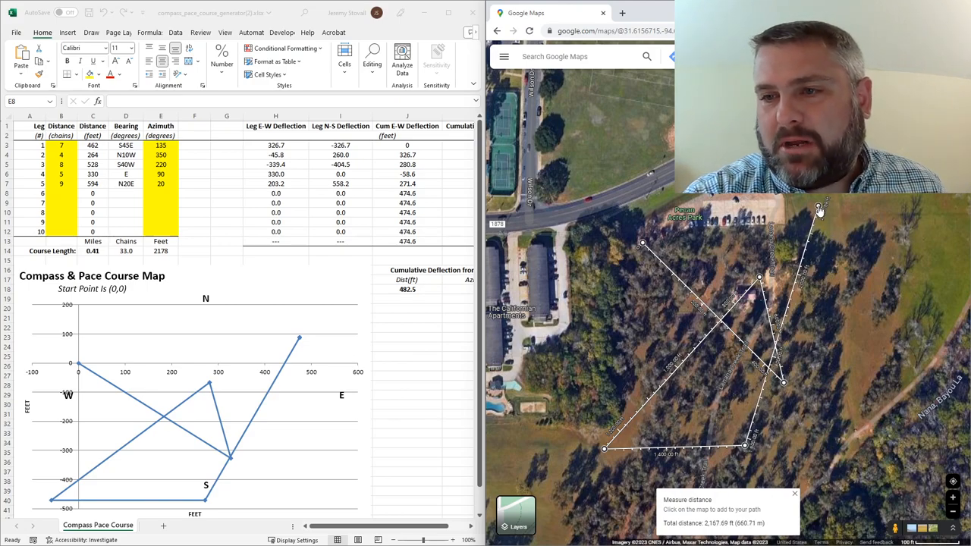
pyautogui.click(819, 205)
pyautogui.write('N')
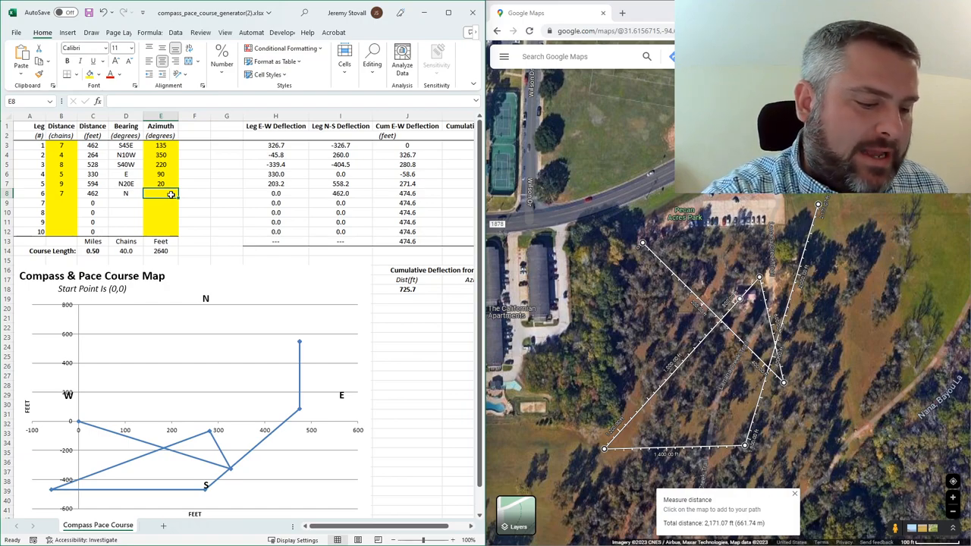
# Confirm the sixth leg's azimuth and add its endpoint to the map path (~2,632 ft)
pyautogui.write('200')
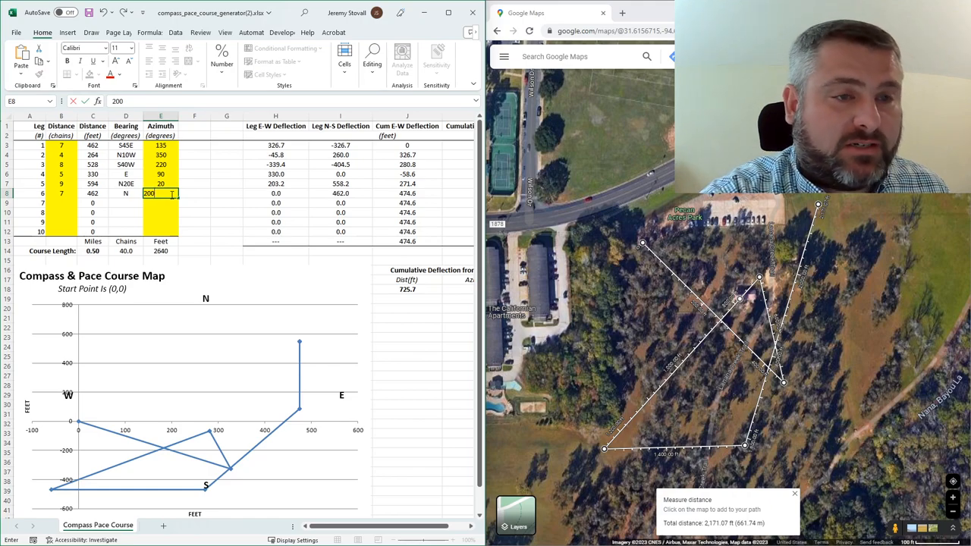
pyautogui.write('235')
pyautogui.press('Return')
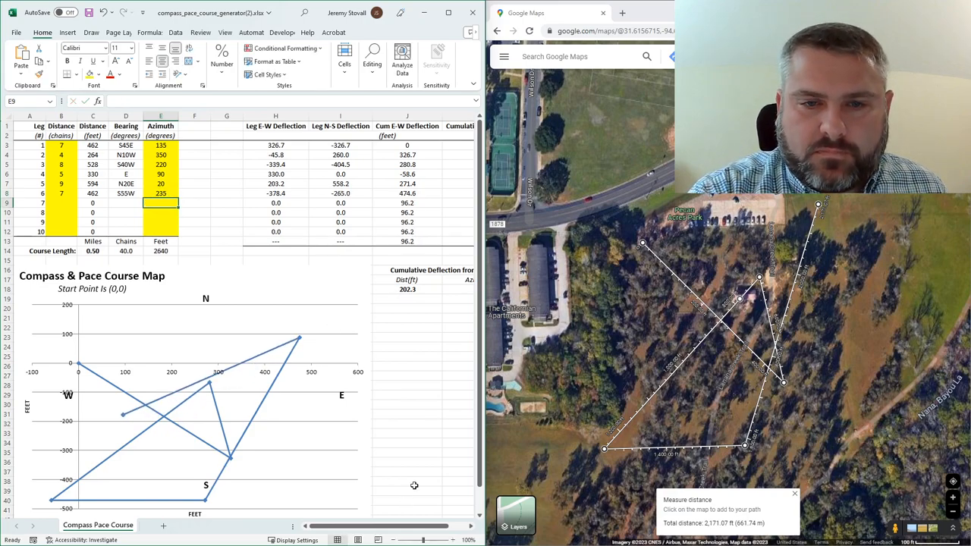
pyautogui.moveTo(567, 279)
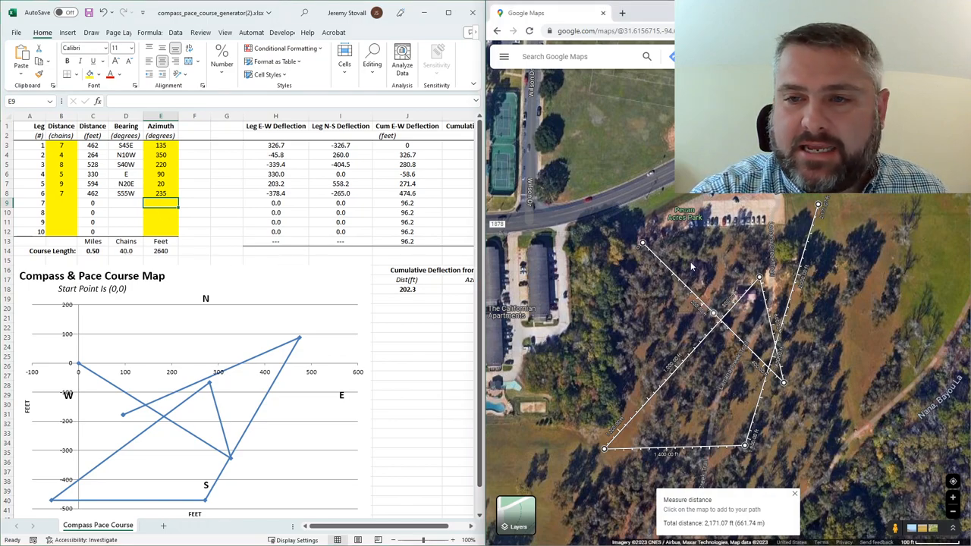
pyautogui.click(685, 298)
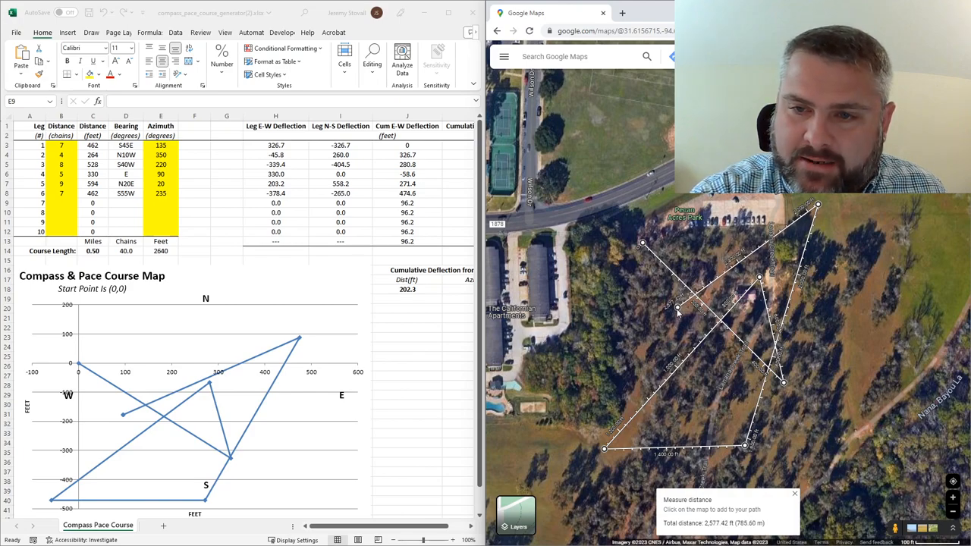
pyautogui.click(665, 326)
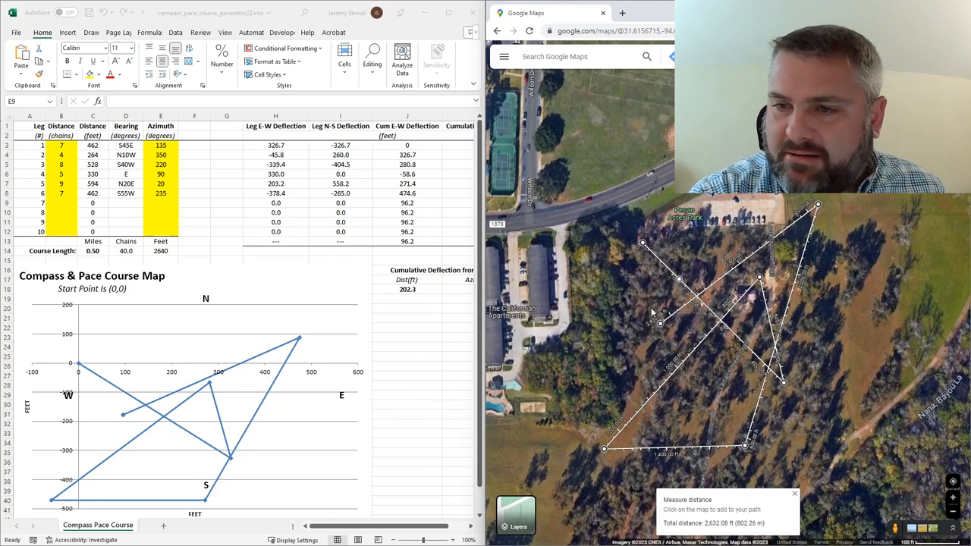
pyautogui.moveTo(607, 337)
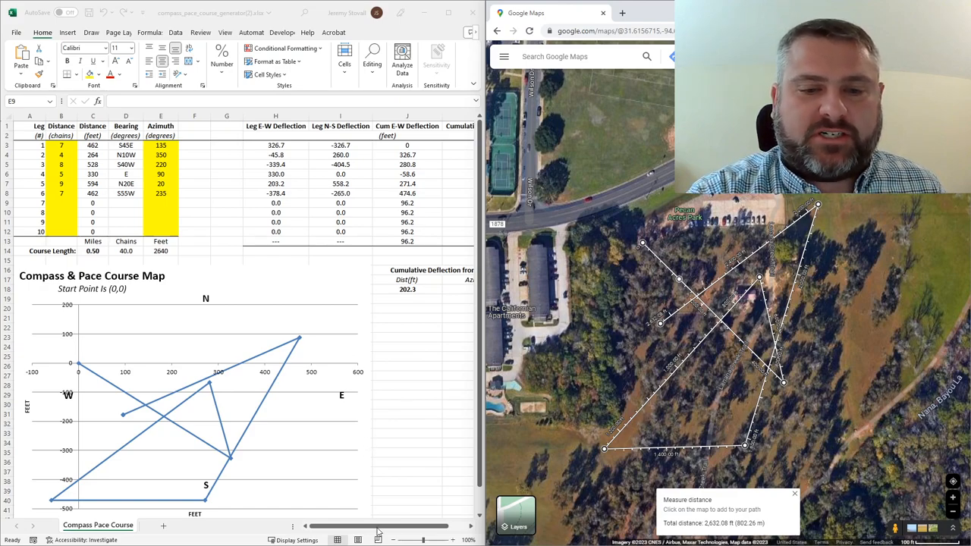
pyautogui.hscroll(3)
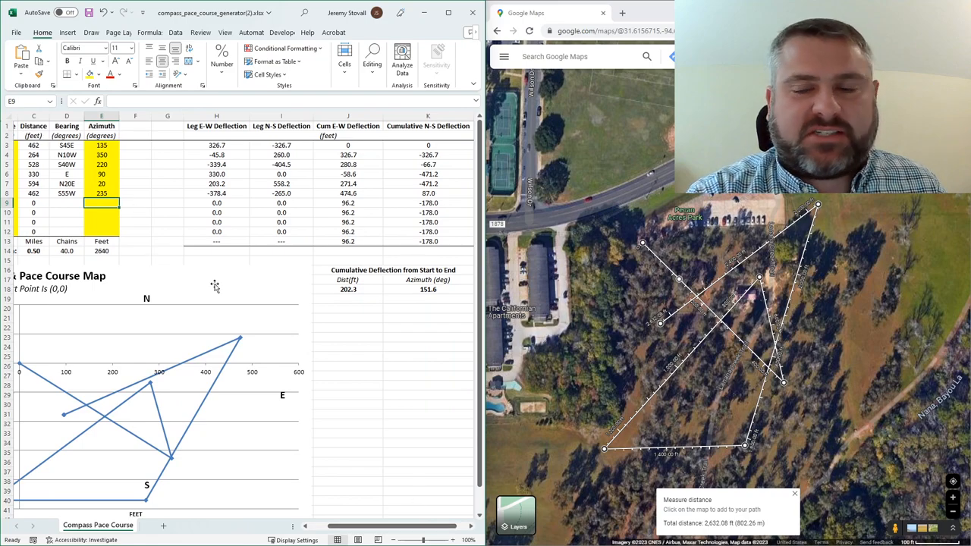
pyautogui.moveTo(288, 291)
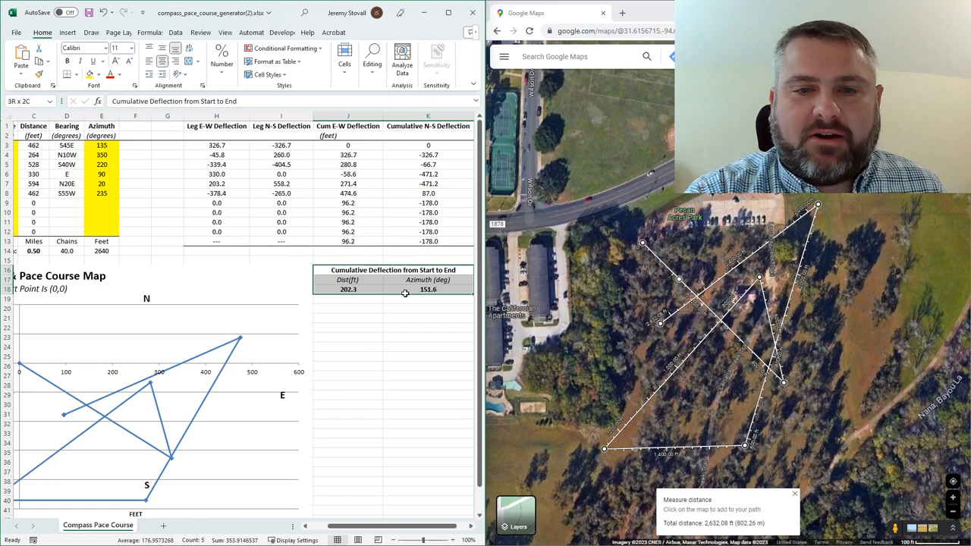
pyautogui.click(388, 467)
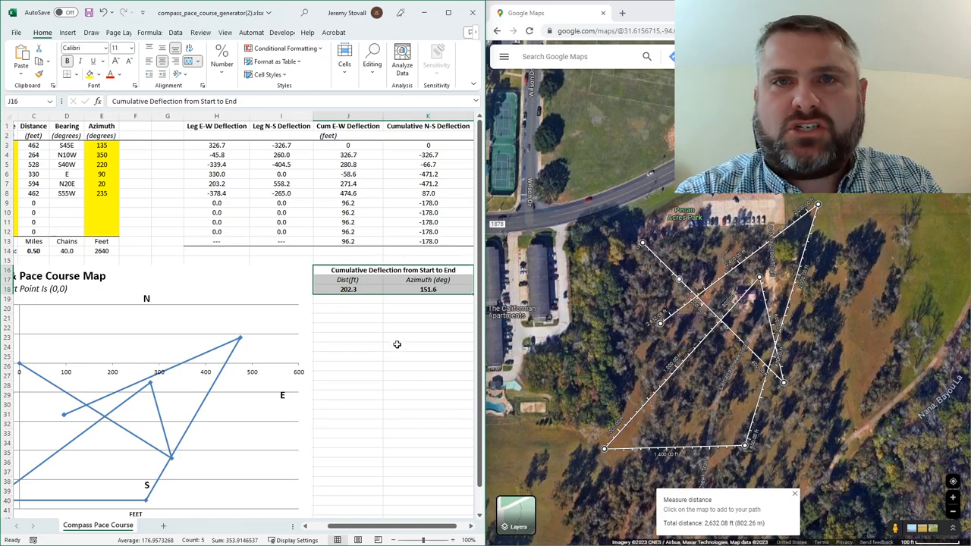
pyautogui.moveTo(385, 252)
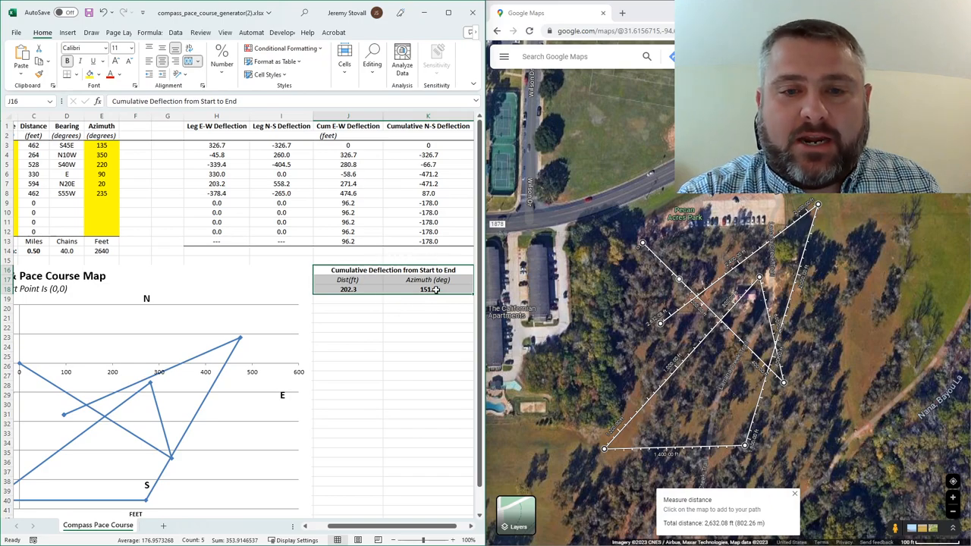
pyautogui.moveTo(690, 302)
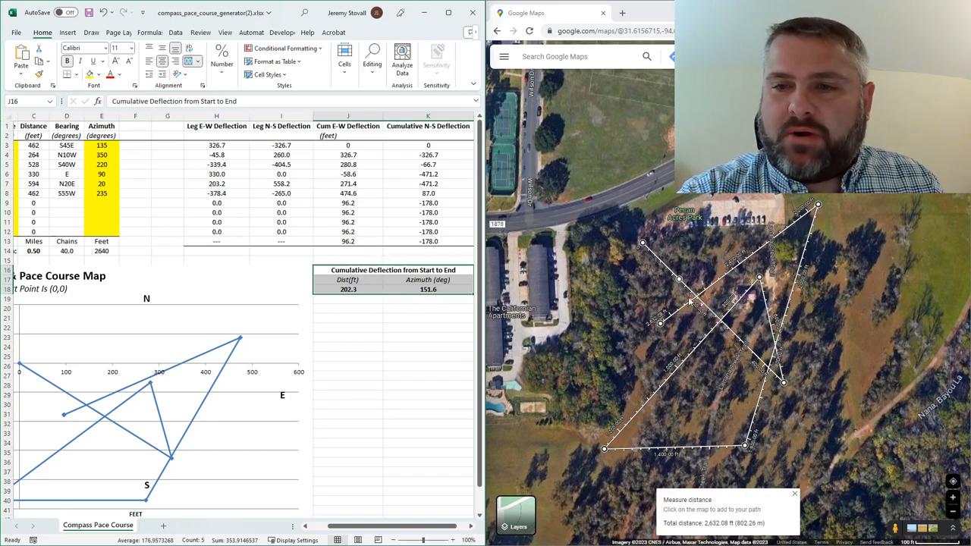
pyautogui.moveTo(582, 251)
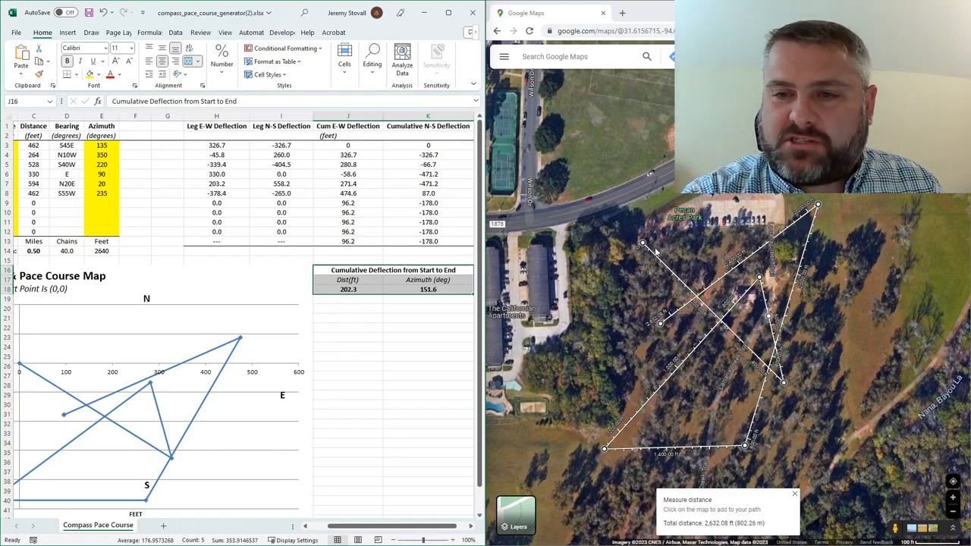
pyautogui.moveTo(659, 326)
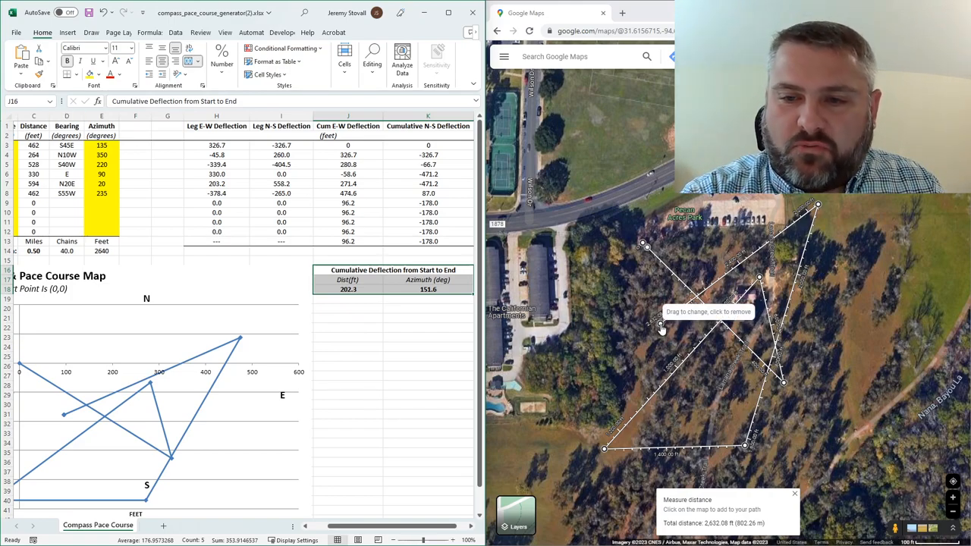
pyautogui.moveTo(644, 245)
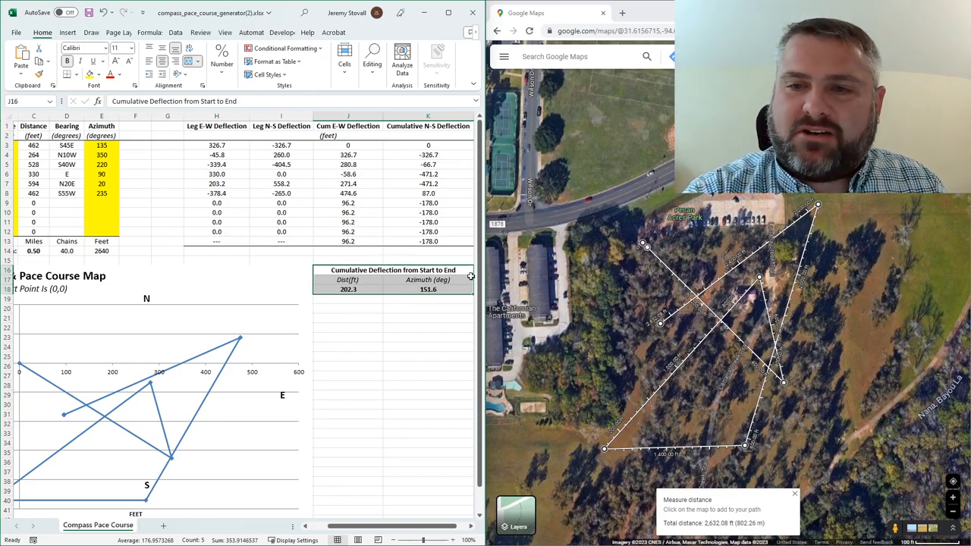
pyautogui.moveTo(644, 244)
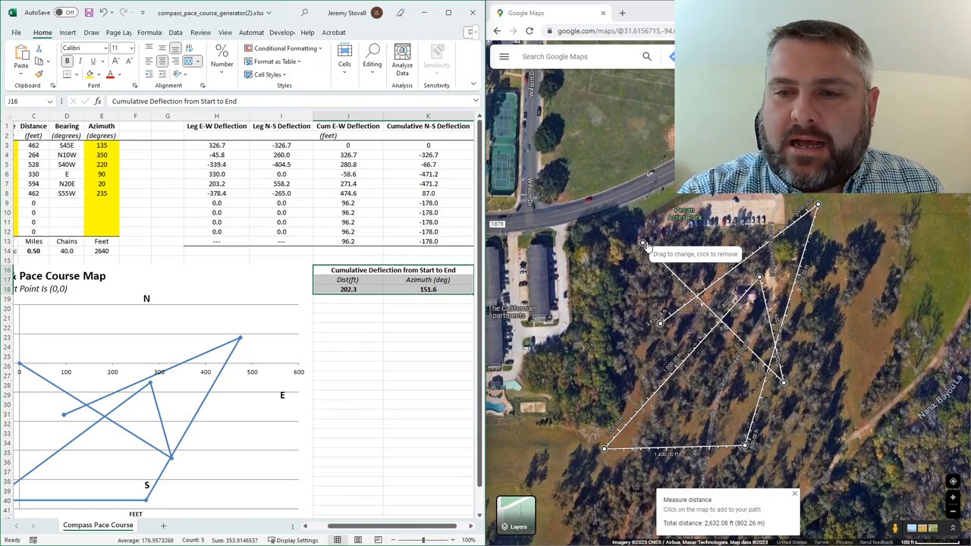
pyautogui.moveTo(660, 300)
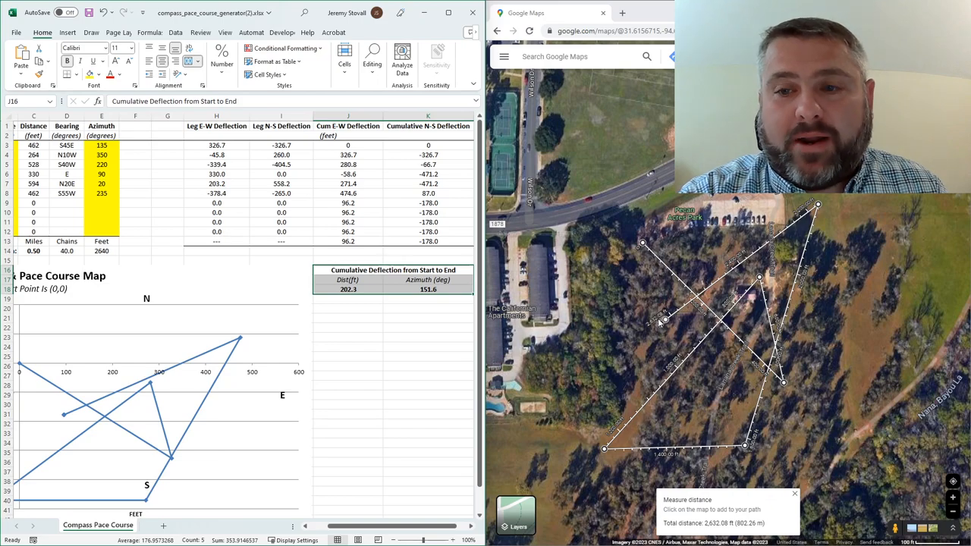
pyautogui.moveTo(661, 322)
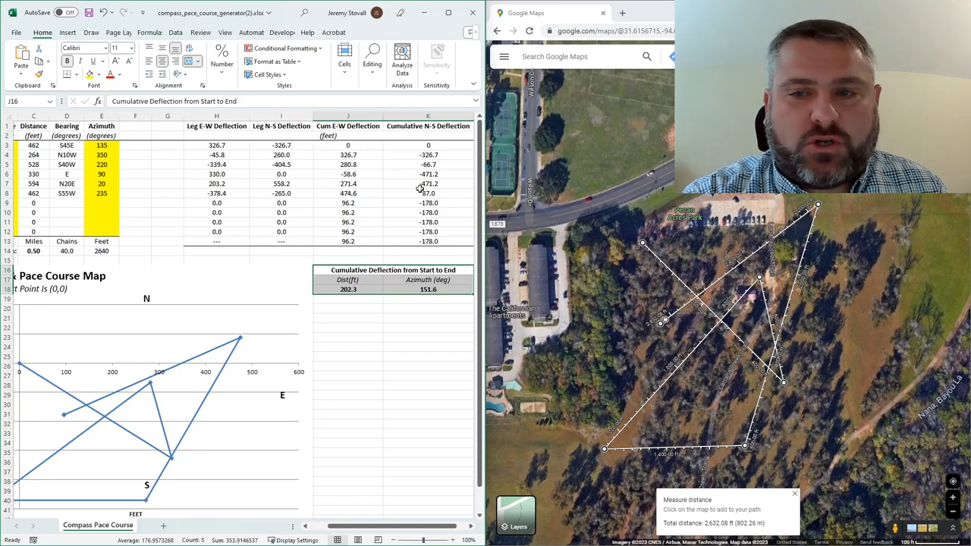
pyautogui.moveTo(673, 260)
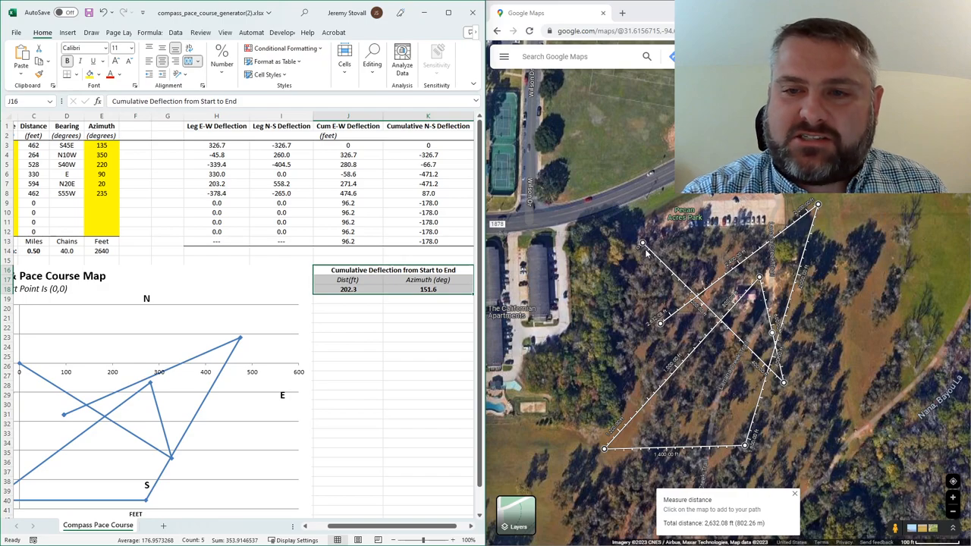
pyautogui.moveTo(796, 291)
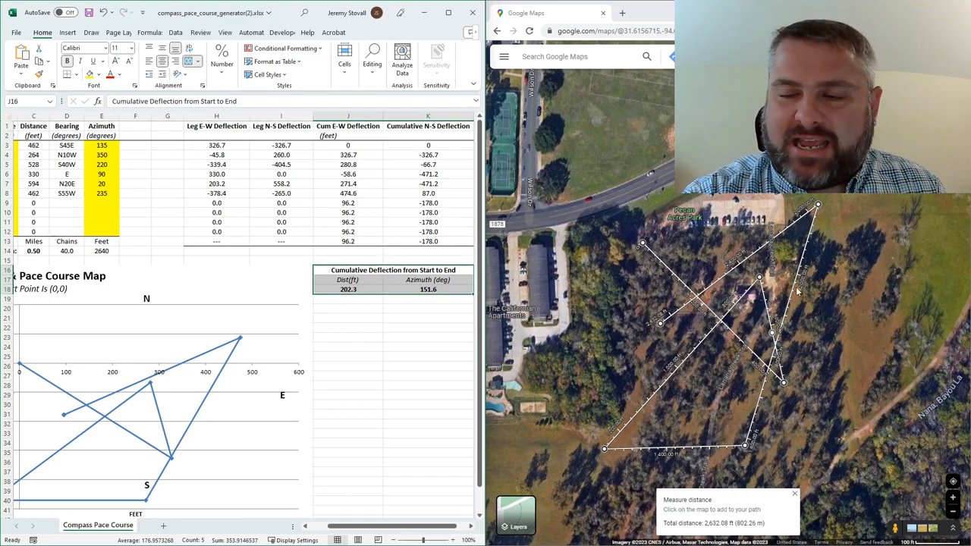
# Inspect the 202.3-foot end distance and azimuth formulas and the course map chart
pyautogui.click(347, 289)
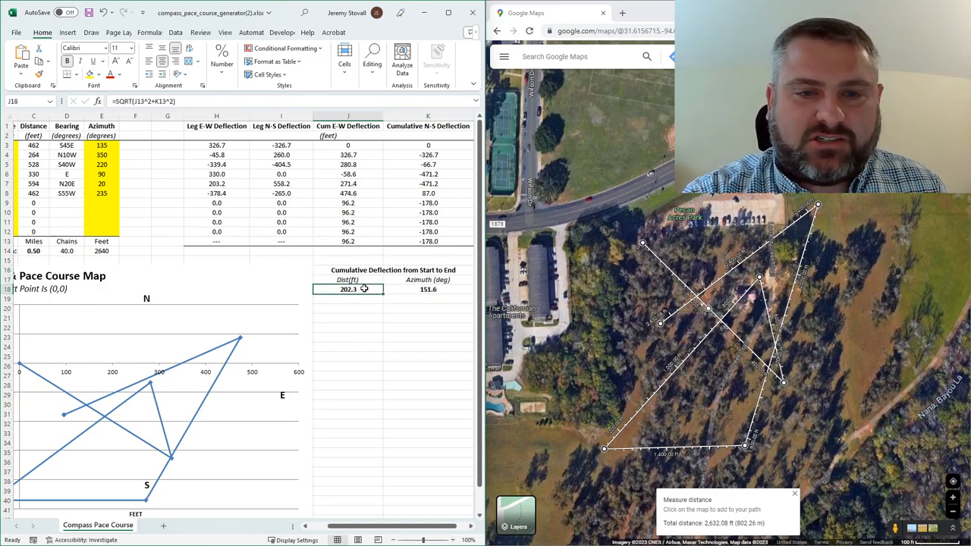
pyautogui.click(428, 288)
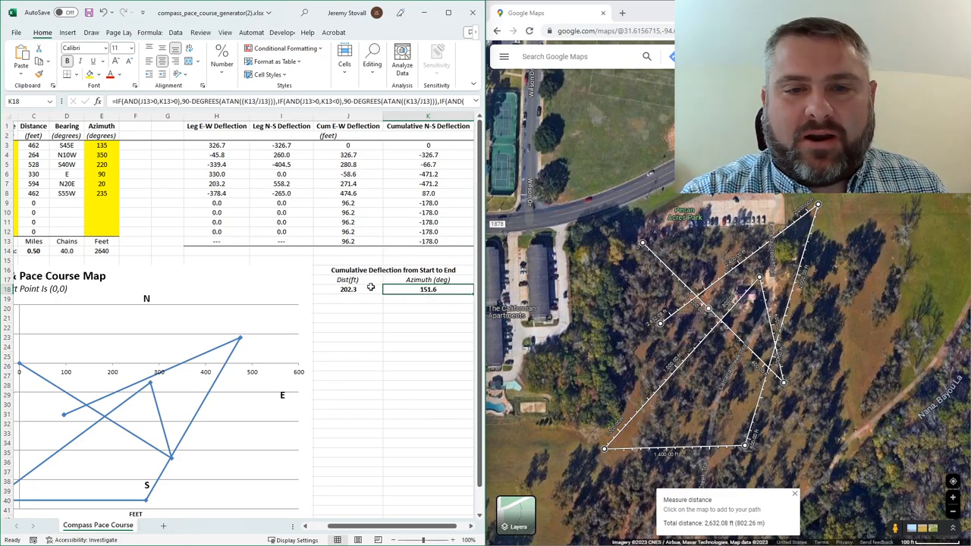
pyautogui.moveTo(327, 478)
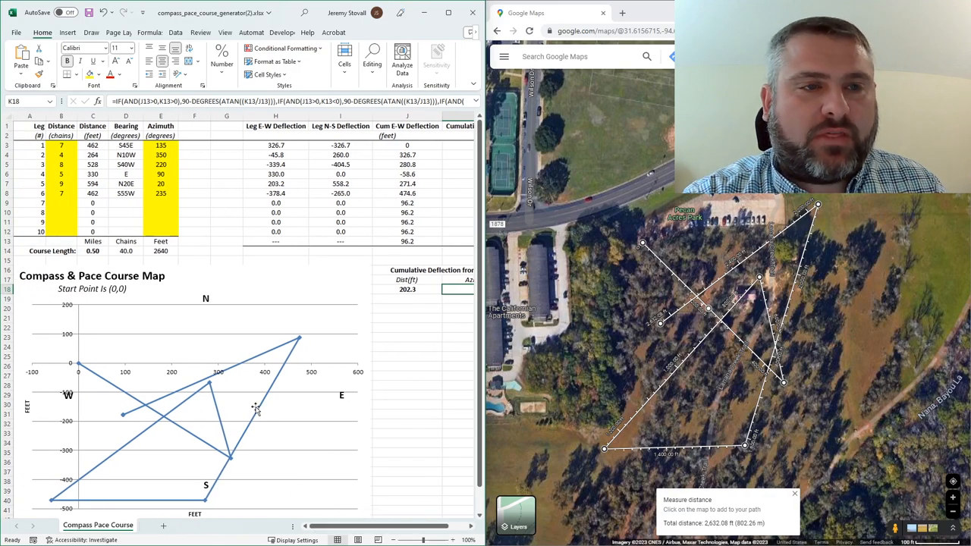
pyautogui.click(193, 379)
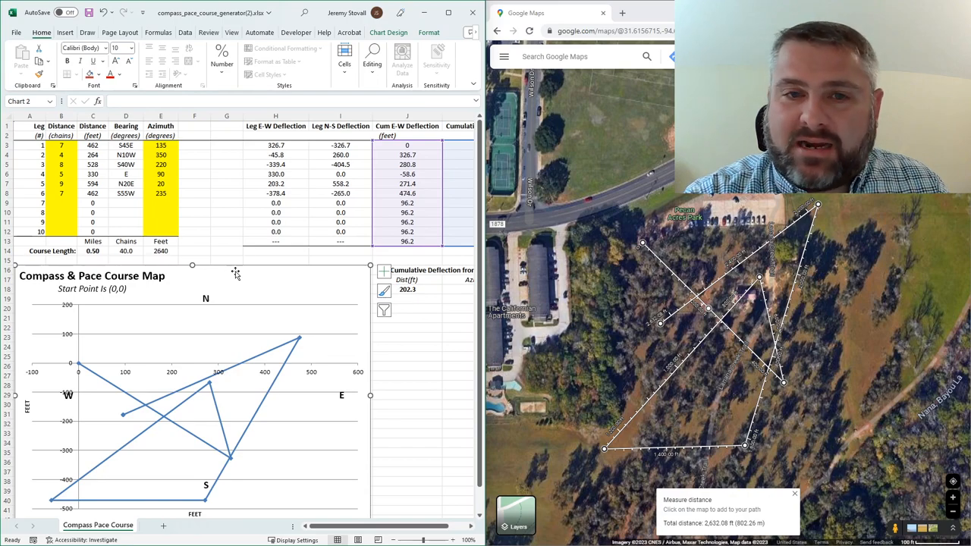
pyautogui.click(194, 230)
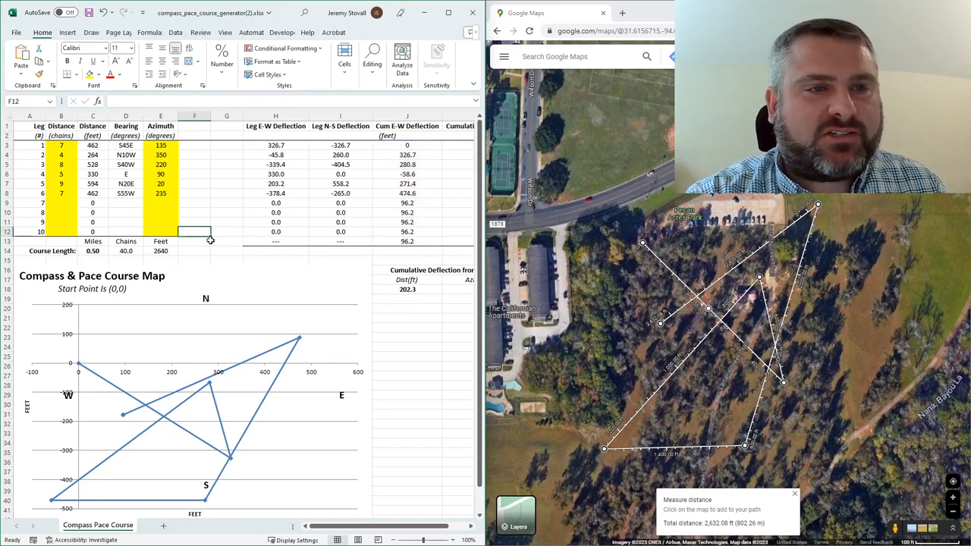
pyautogui.moveTo(221, 229)
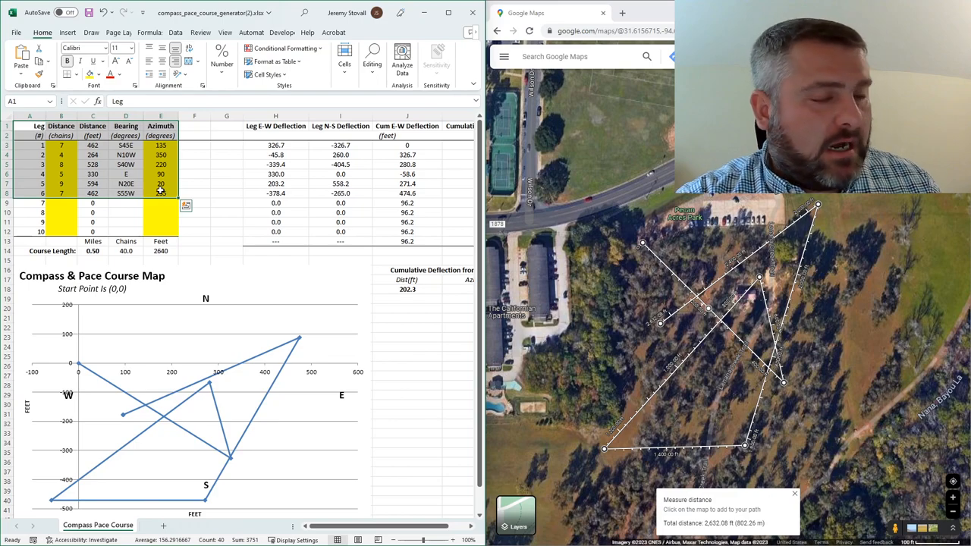
# Add a new sheet, paste the six-leg table into A1 and tidy columns A:E
pyautogui.click(155, 525)
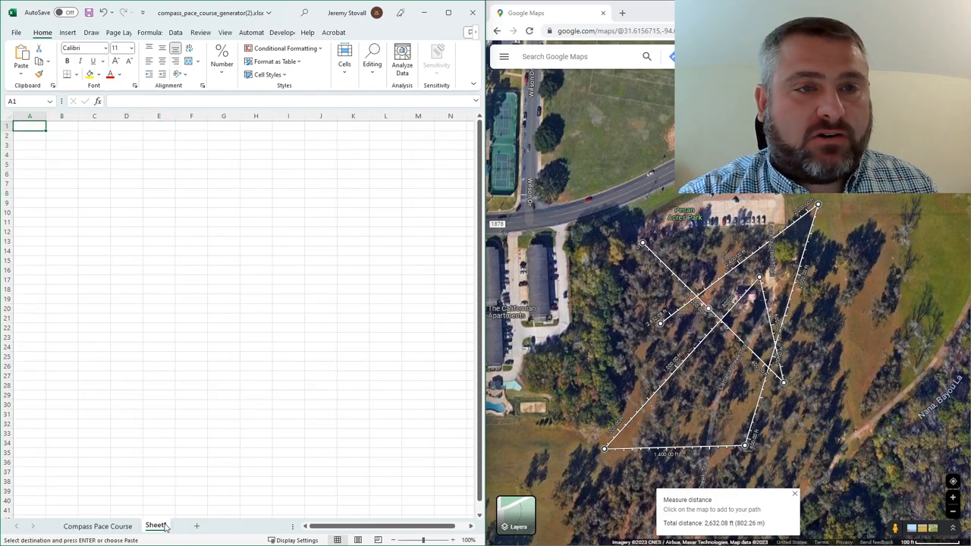
pyautogui.rightClick(29, 125)
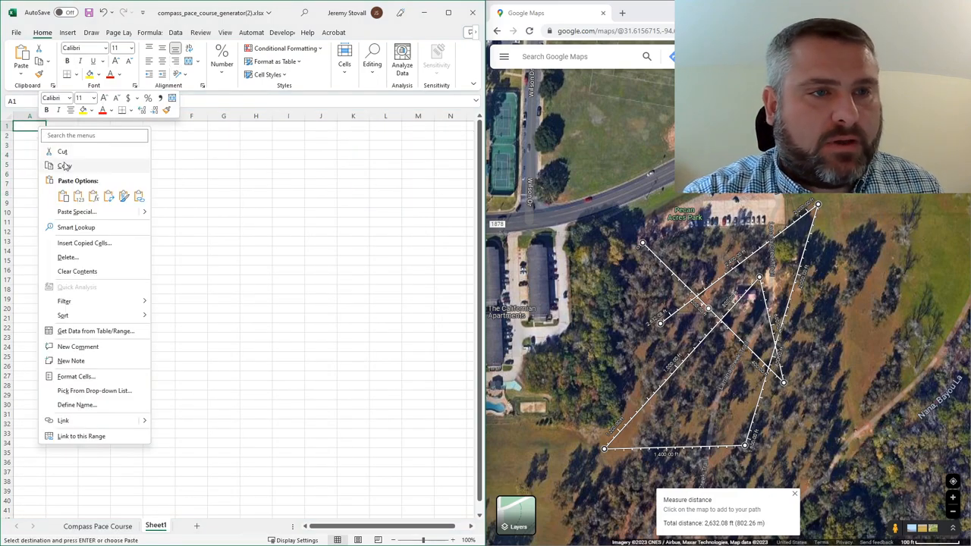
pyautogui.click(64, 196)
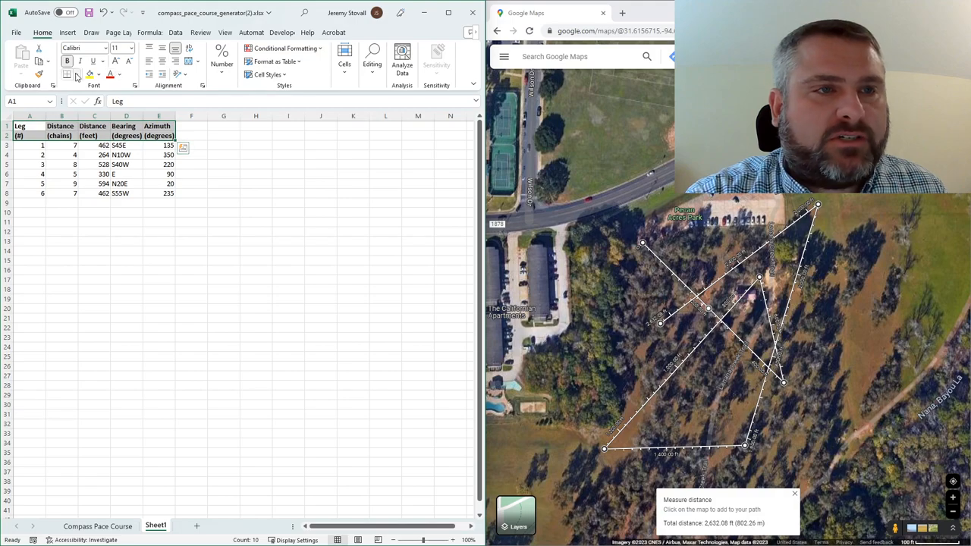
pyautogui.click(74, 73)
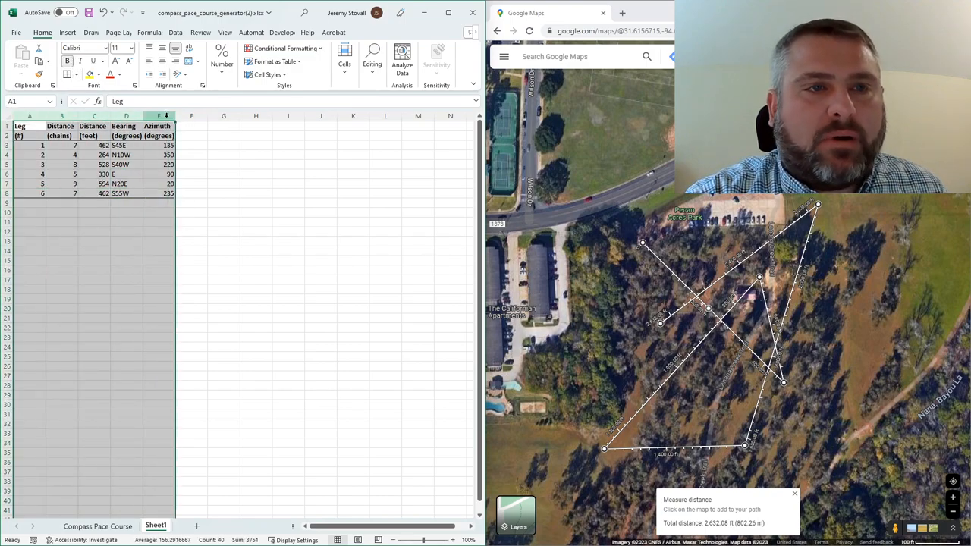
pyautogui.click(224, 193)
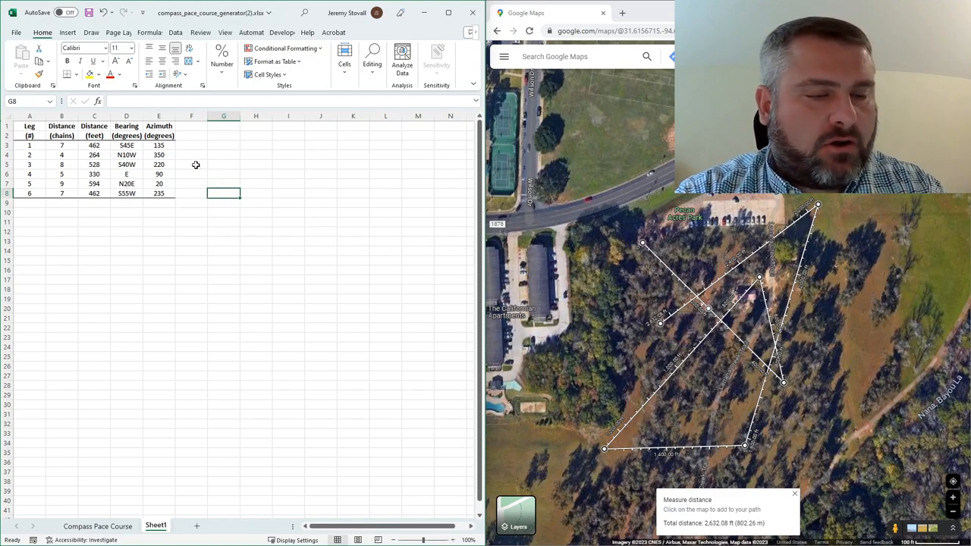
# Clear alternating bearing and azimuth cells per leg, then select a distance to remove
pyautogui.click(126, 145)
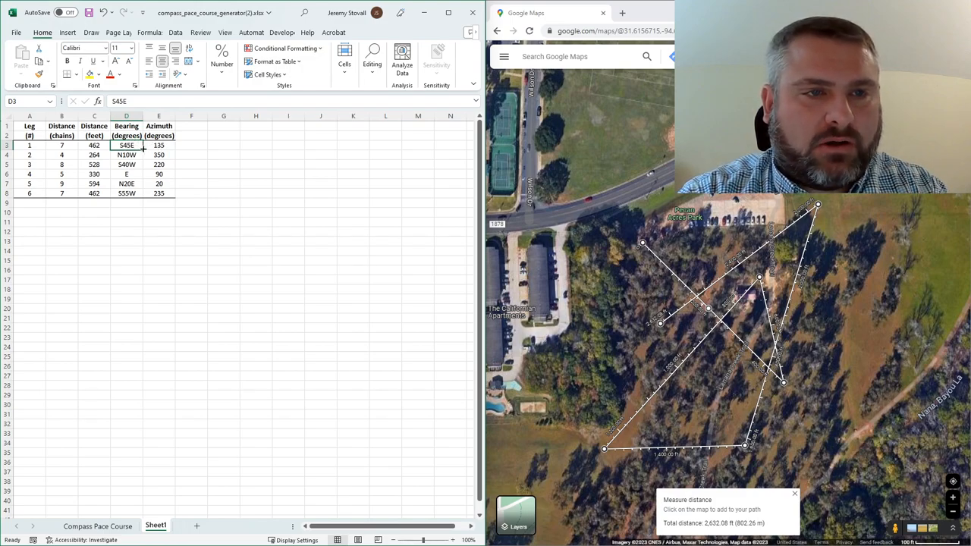
pyautogui.moveTo(158, 146); pyautogui.dragTo(158, 155)
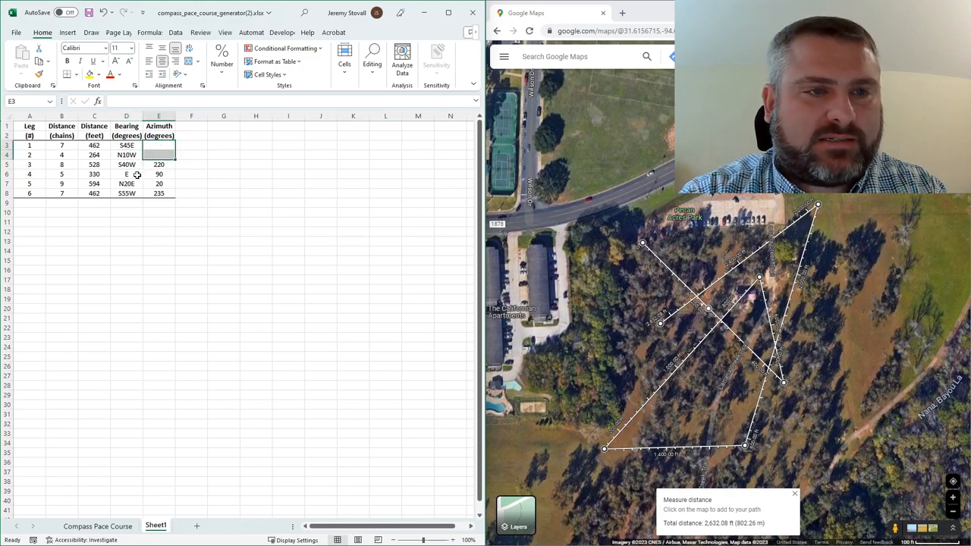
pyautogui.click(126, 173)
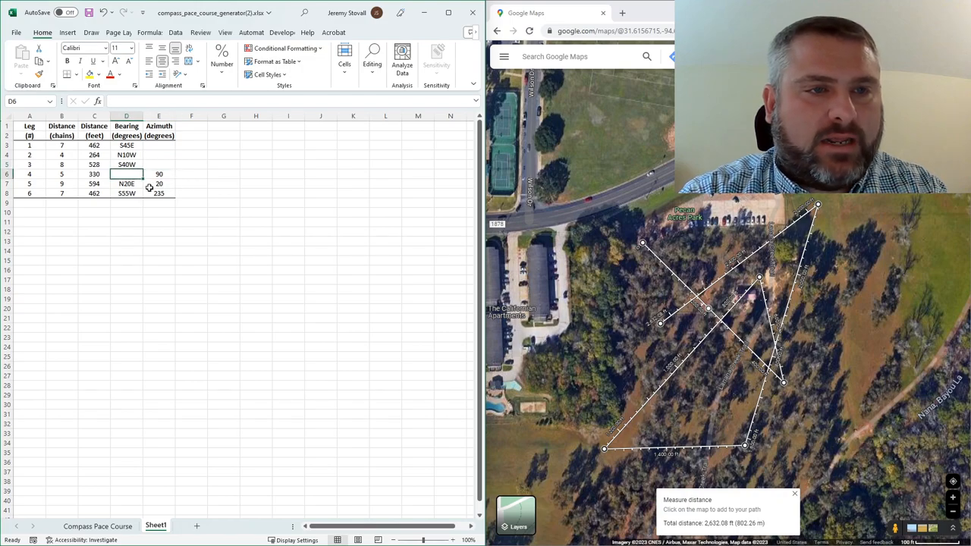
pyautogui.click(125, 183)
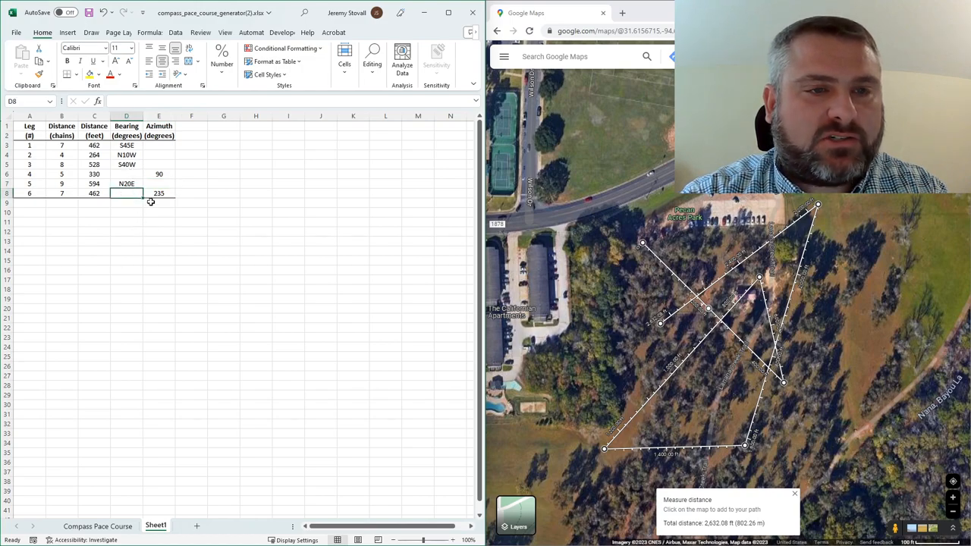
pyautogui.click(157, 222)
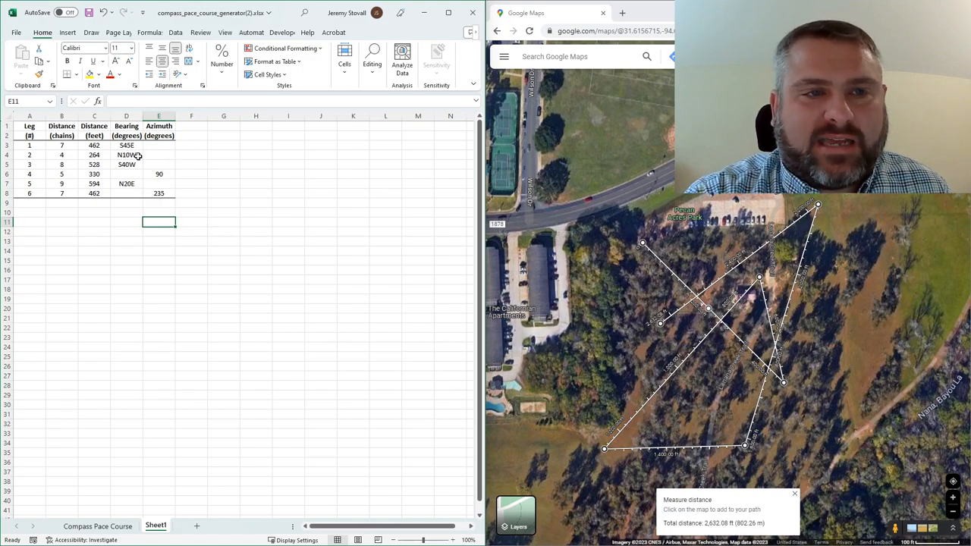
pyautogui.moveTo(267, 237)
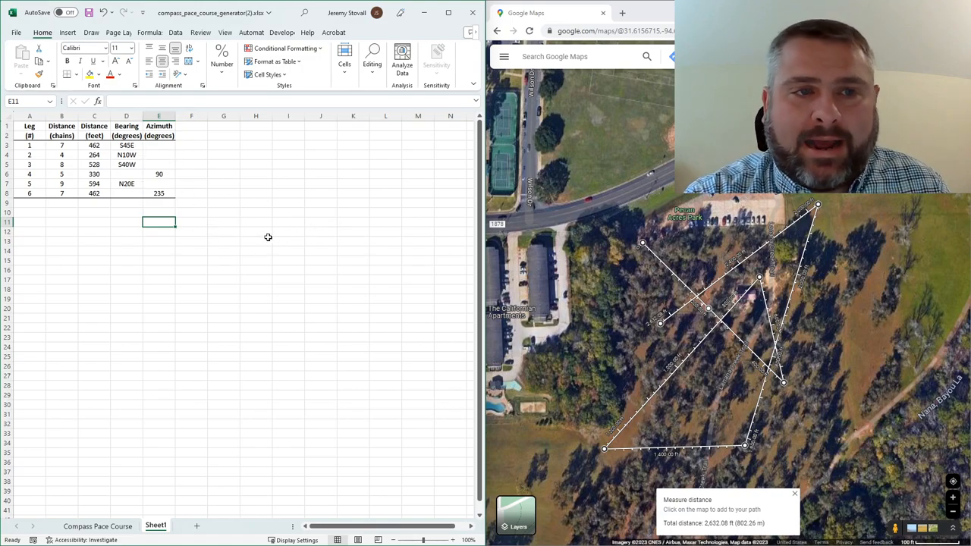
pyautogui.click(255, 241)
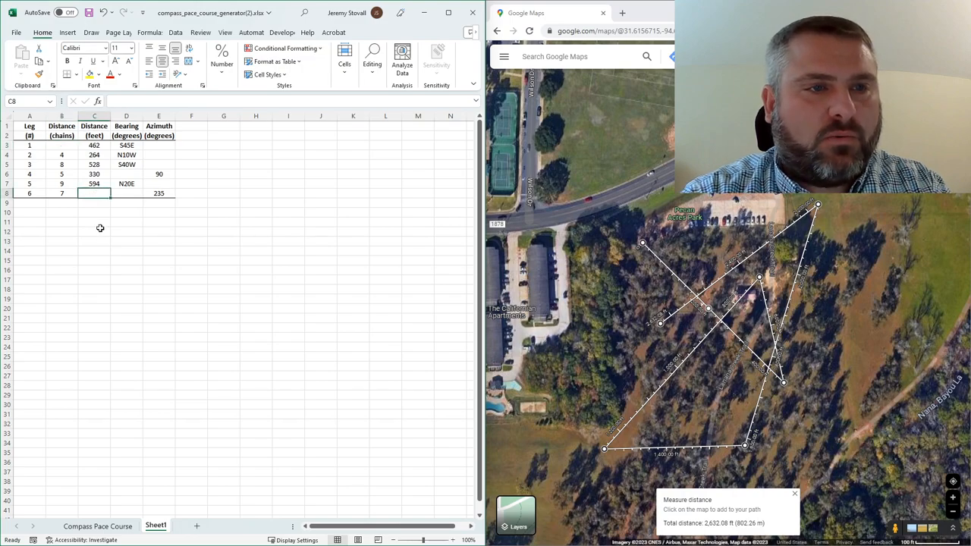
# Remove the last duplicate leg distance and review the table so each leg keeps one distance and one direction
pyautogui.click(94, 226)
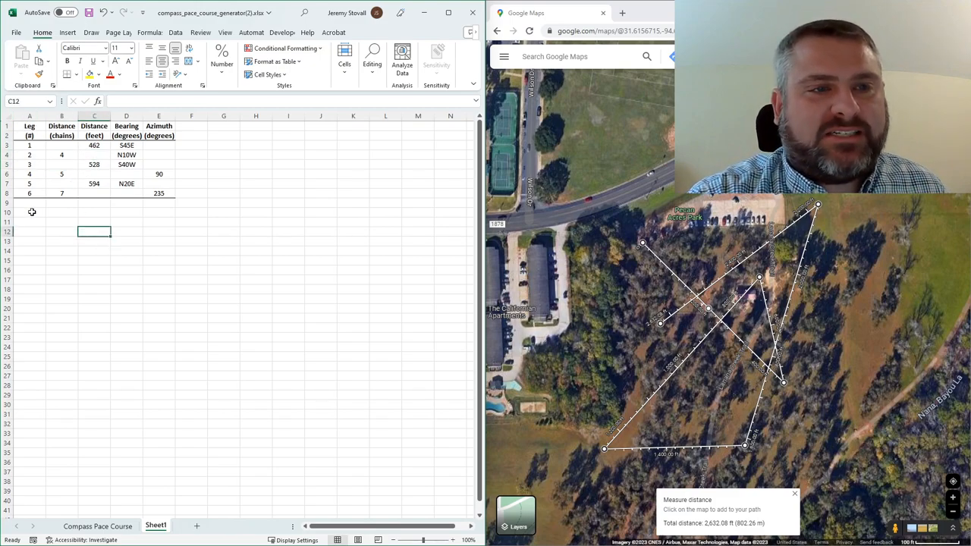
pyautogui.click(94, 145)
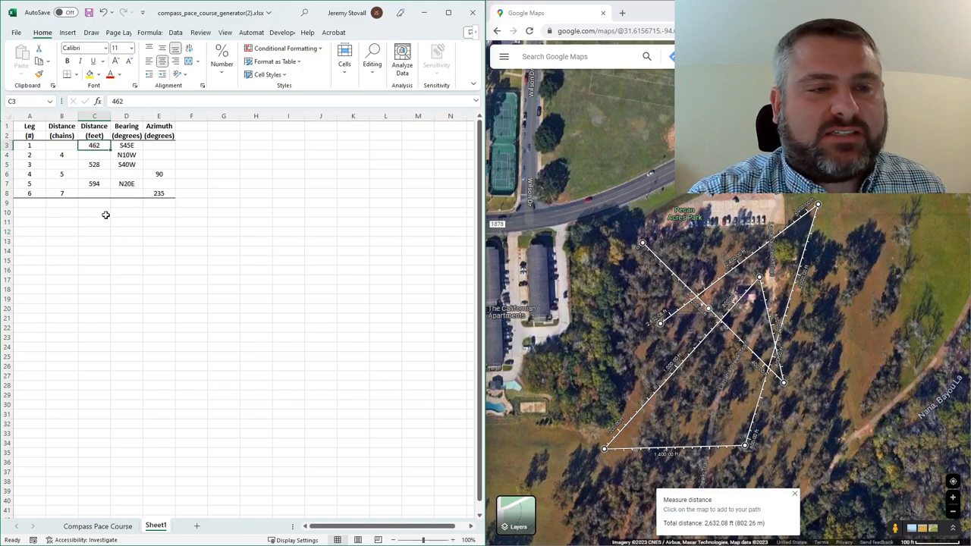
pyautogui.click(128, 146)
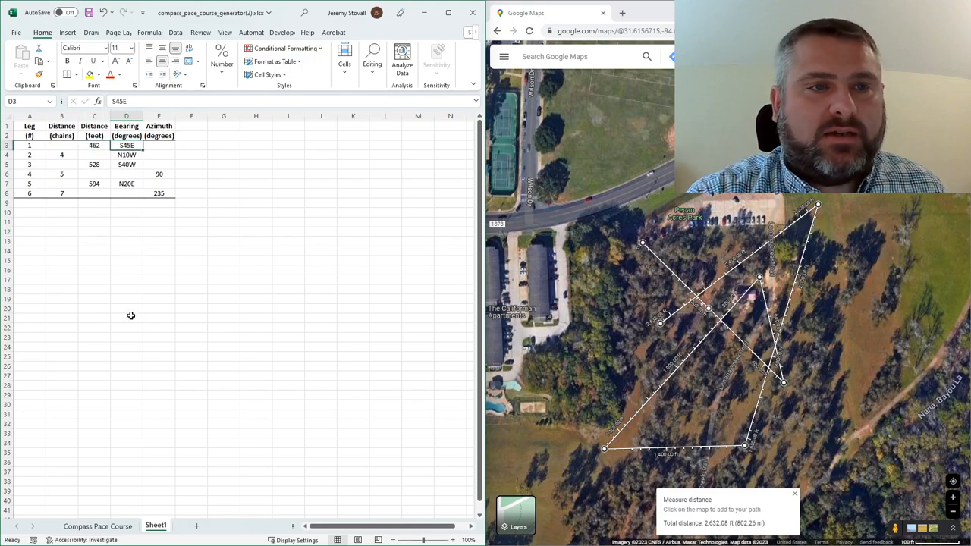
pyautogui.click(128, 261)
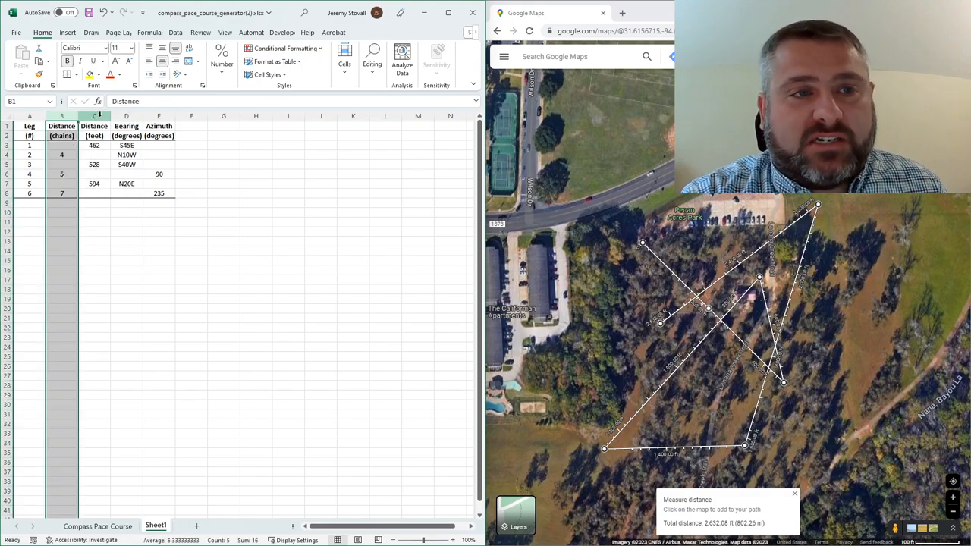
pyautogui.click(157, 231)
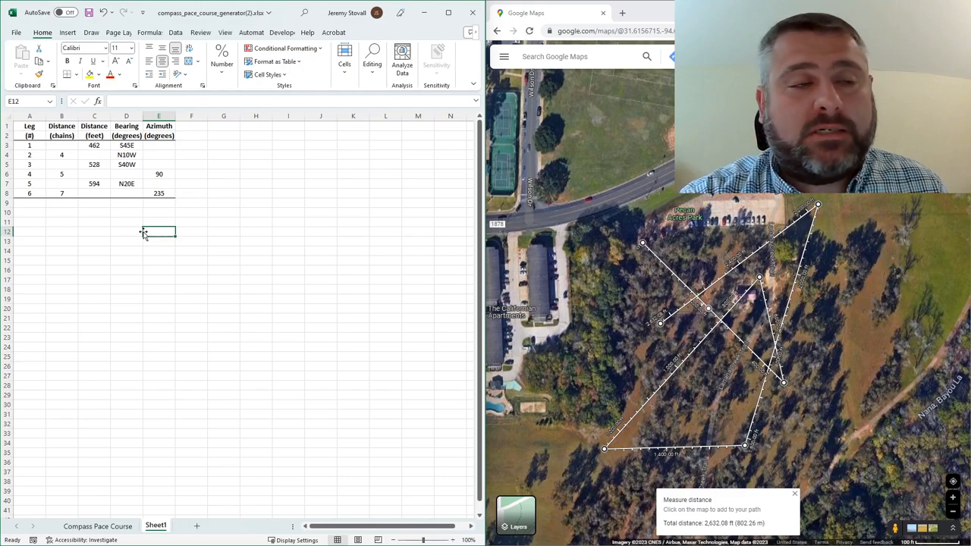
pyautogui.click(94, 146)
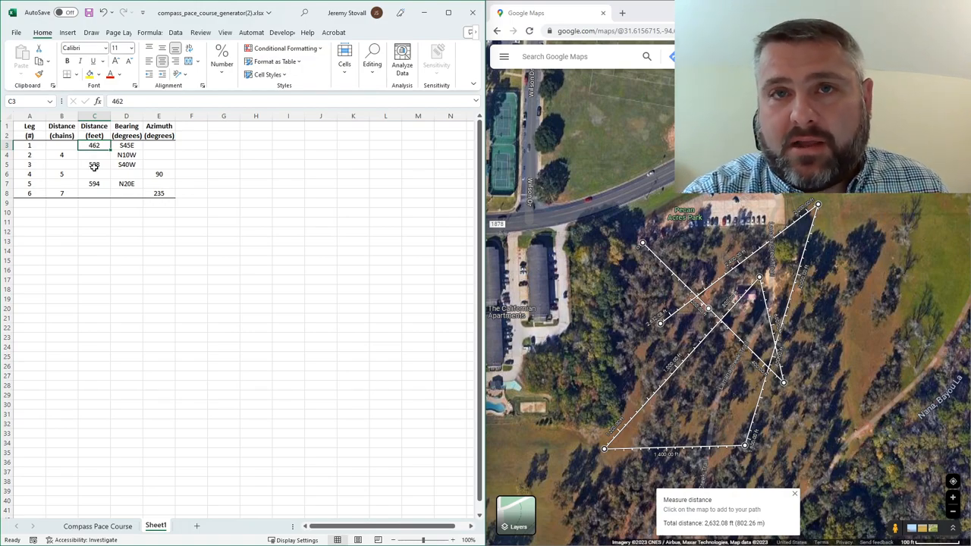
pyautogui.click(94, 221)
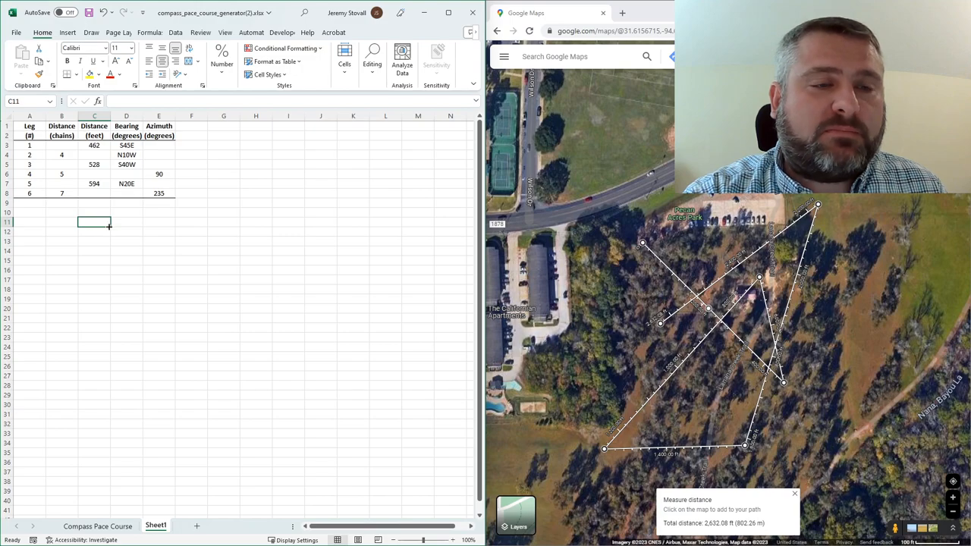